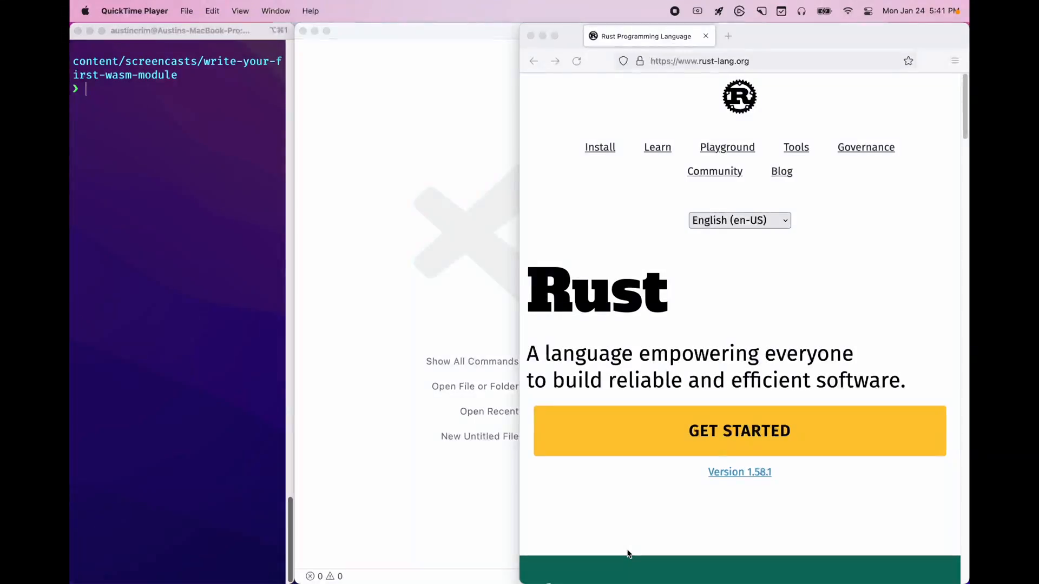
mouse_move(682, 299)
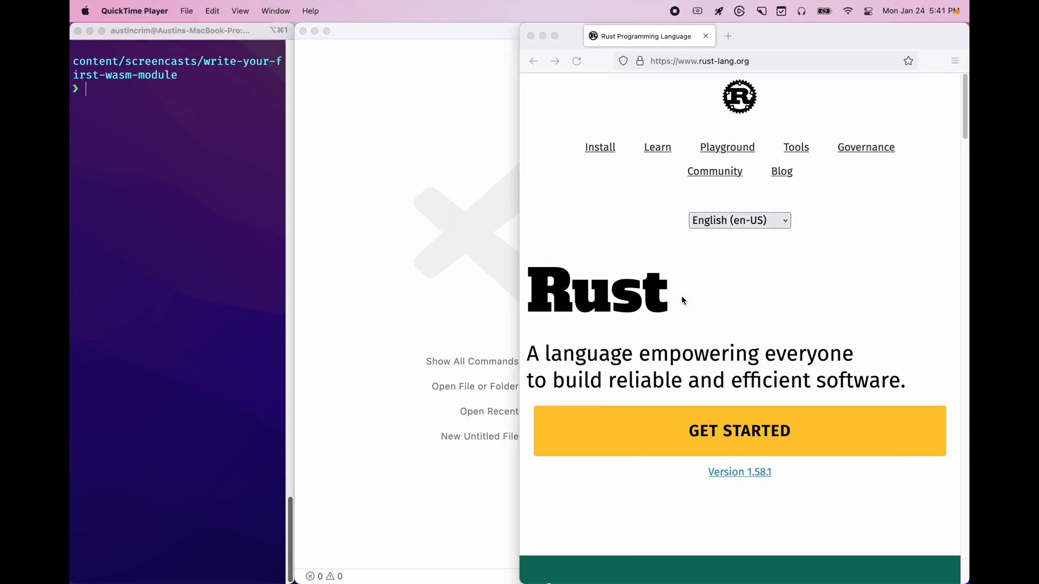
mouse_move(635, 153)
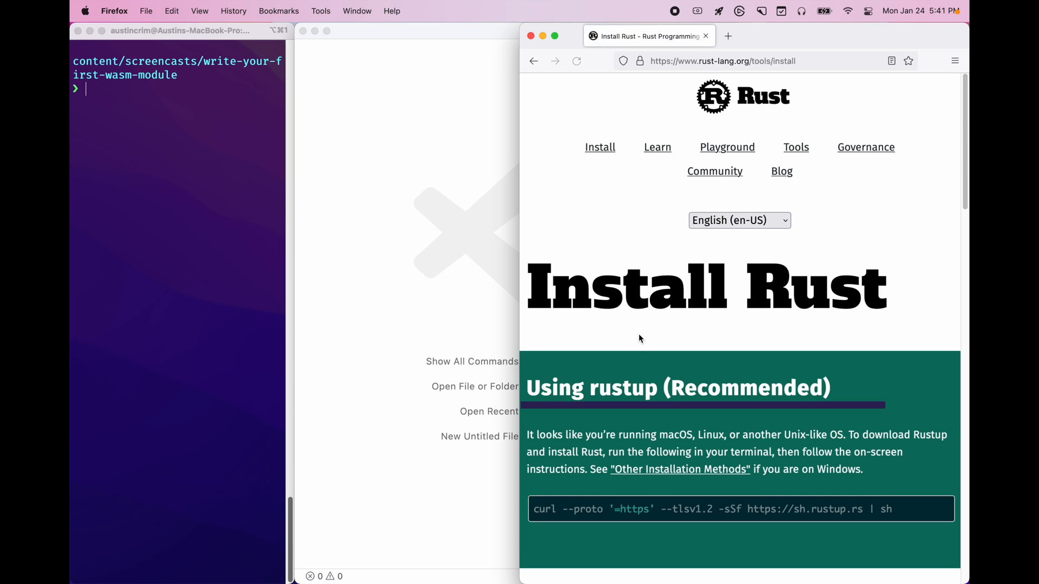
Step: Scroll the Install Rust page down to the rustup curl installation command
scroll(down, 3)
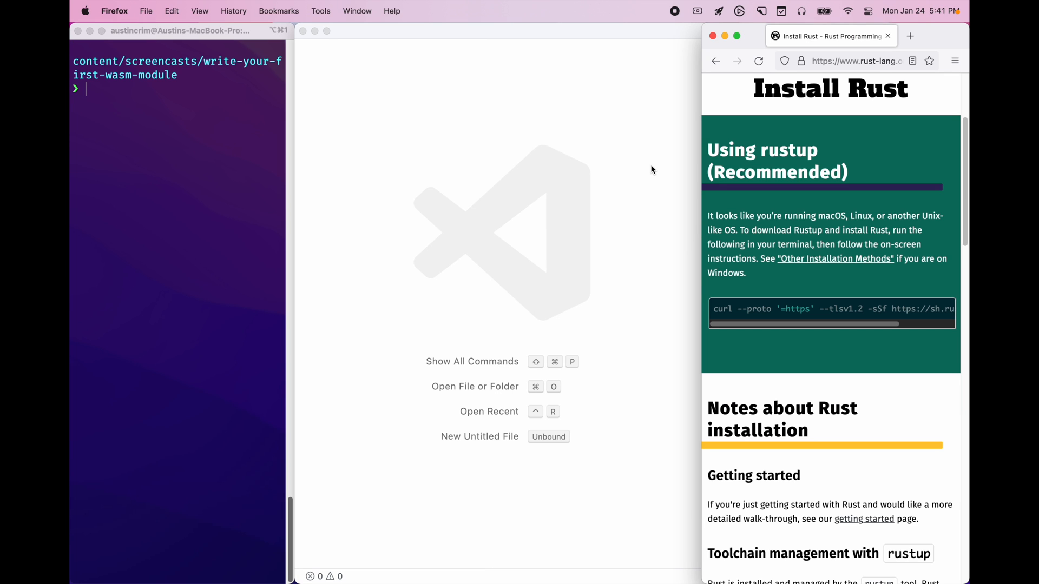
Step: Run cargo -V in the terminal, which reports cargo 1.56.0
text(cargo)
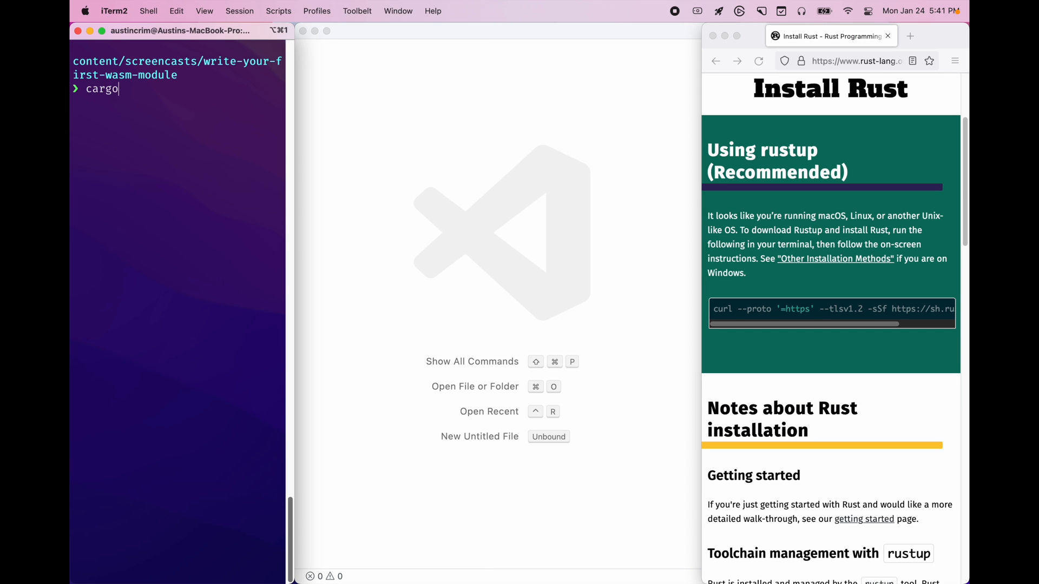
key(Return)
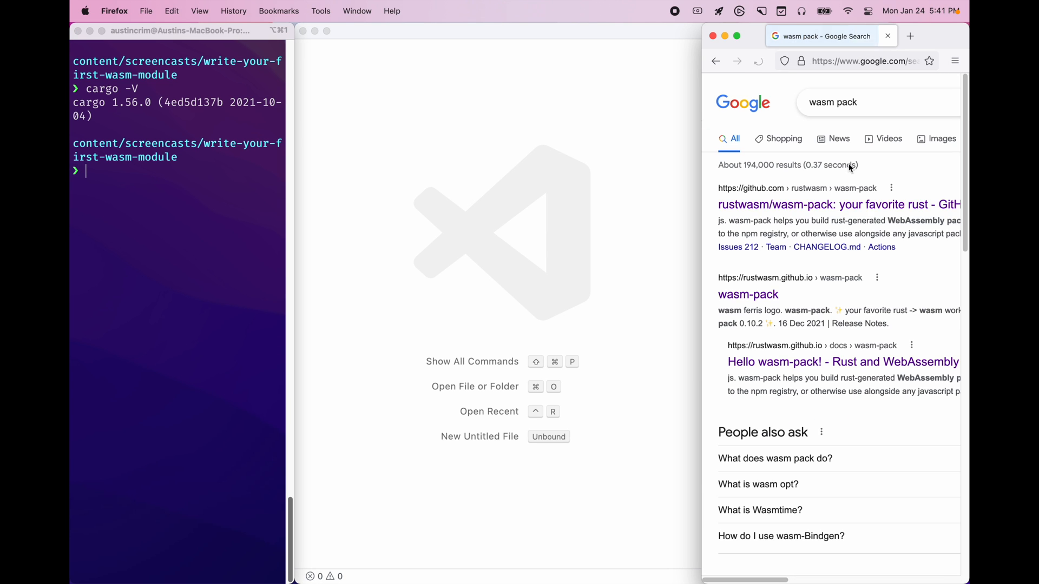
Step: Visit the rustwasm/wasm-pack GitHub repo and the wasm-pack site, then return to GitHub
click(837, 204)
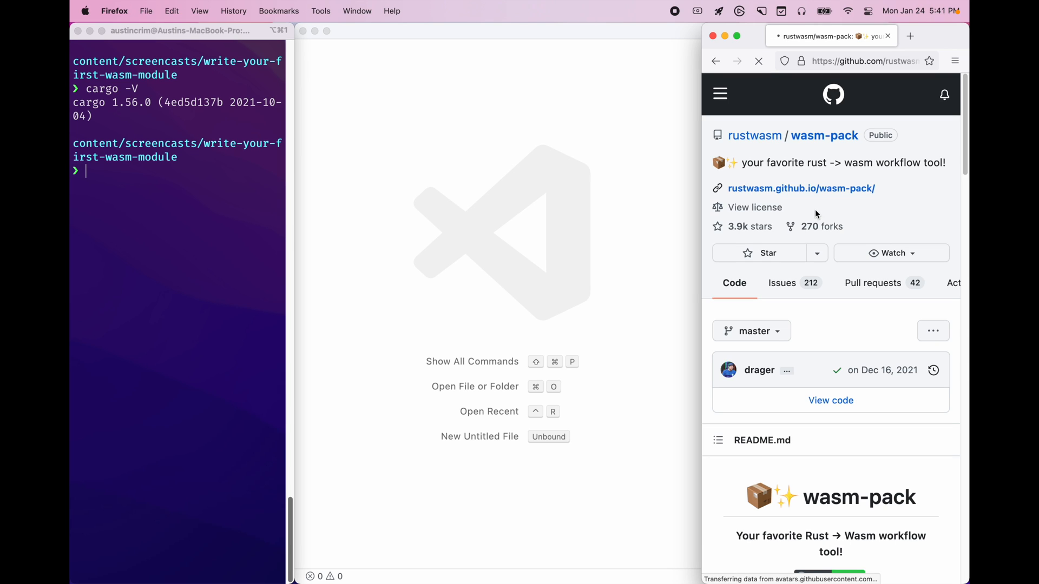
click(801, 188)
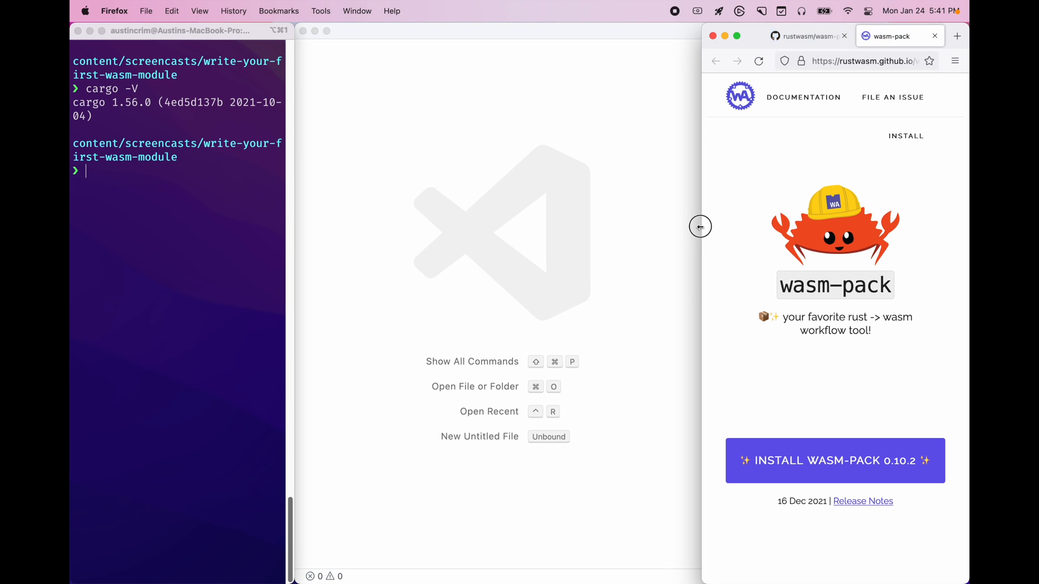
click(834, 461)
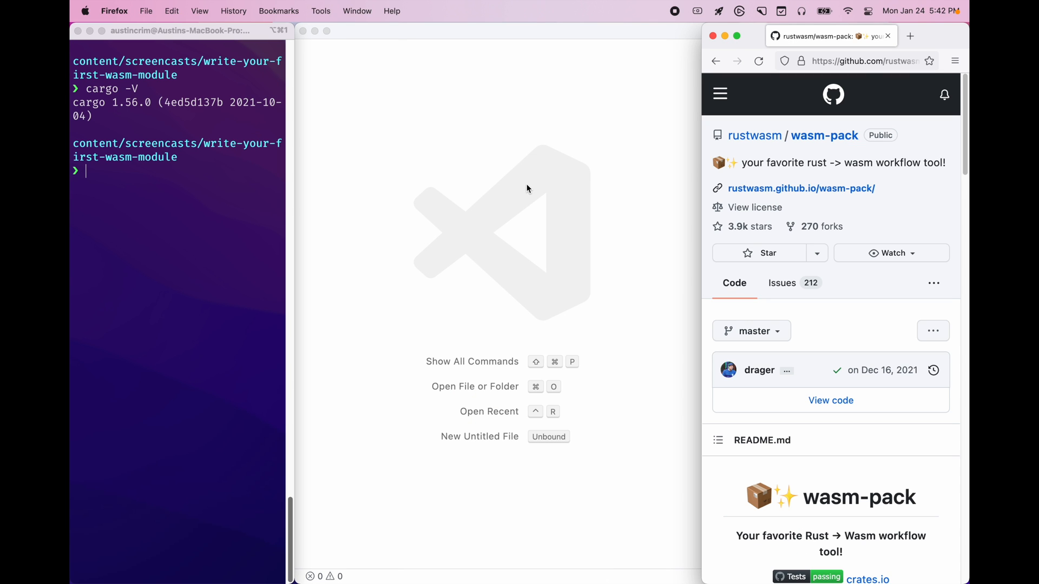
text(wasmp)
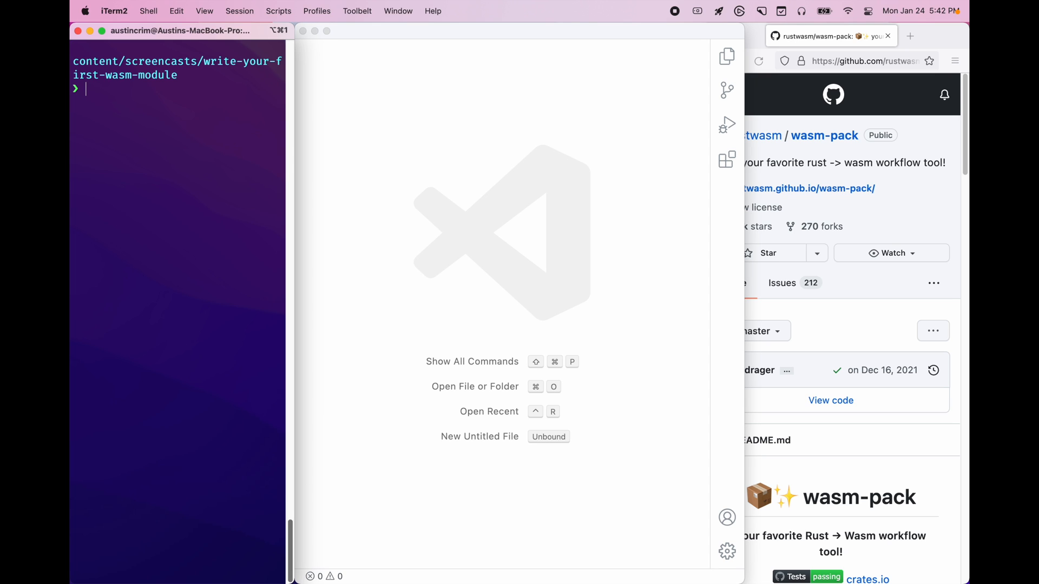
Step: Run cargo new --lib hello-wasm and open the package in VS Code with code hello-wasm -r
text(cargo)
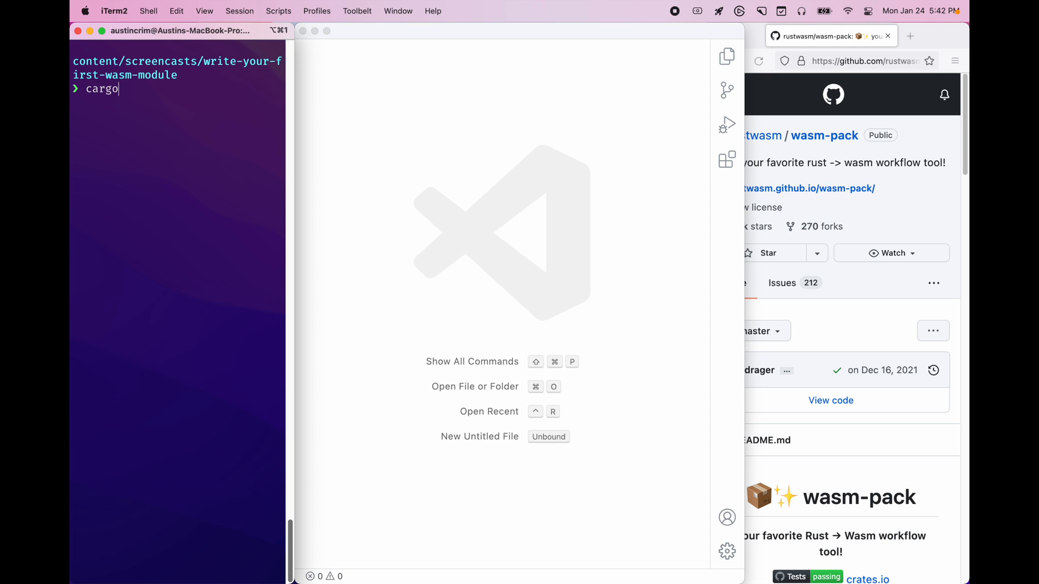
text(new)
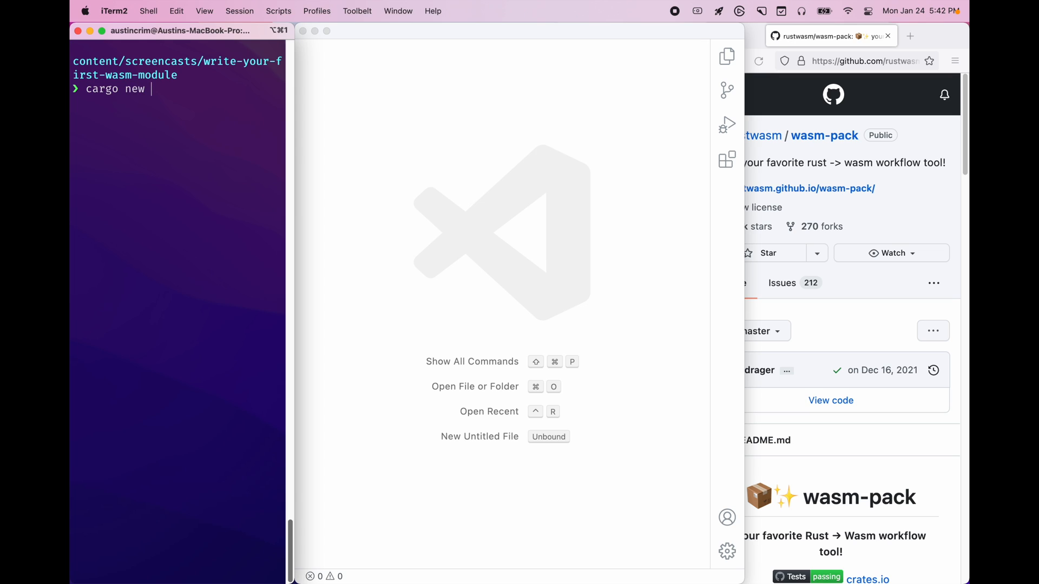
text(--lib)
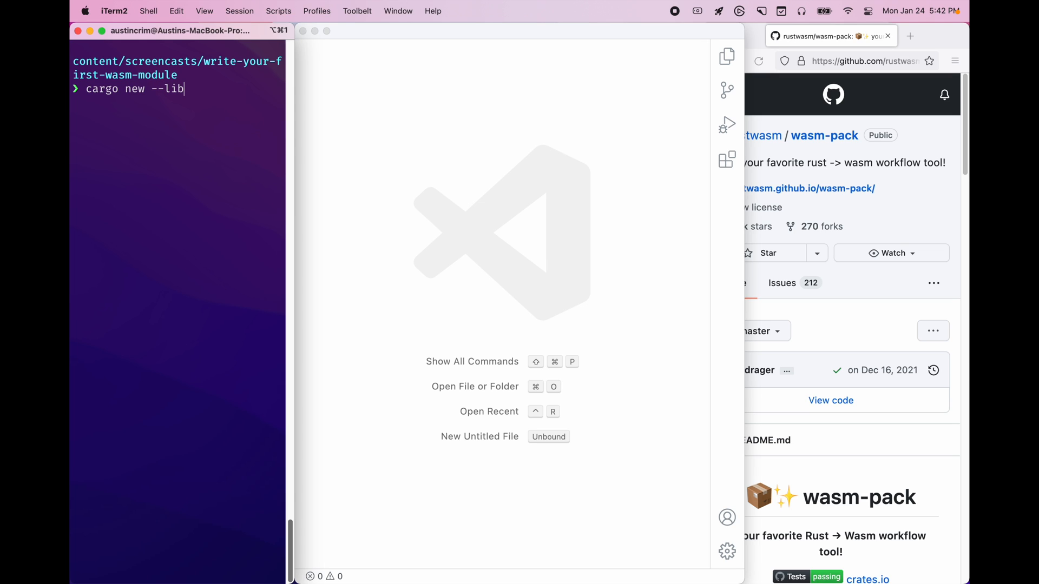
text(hel)
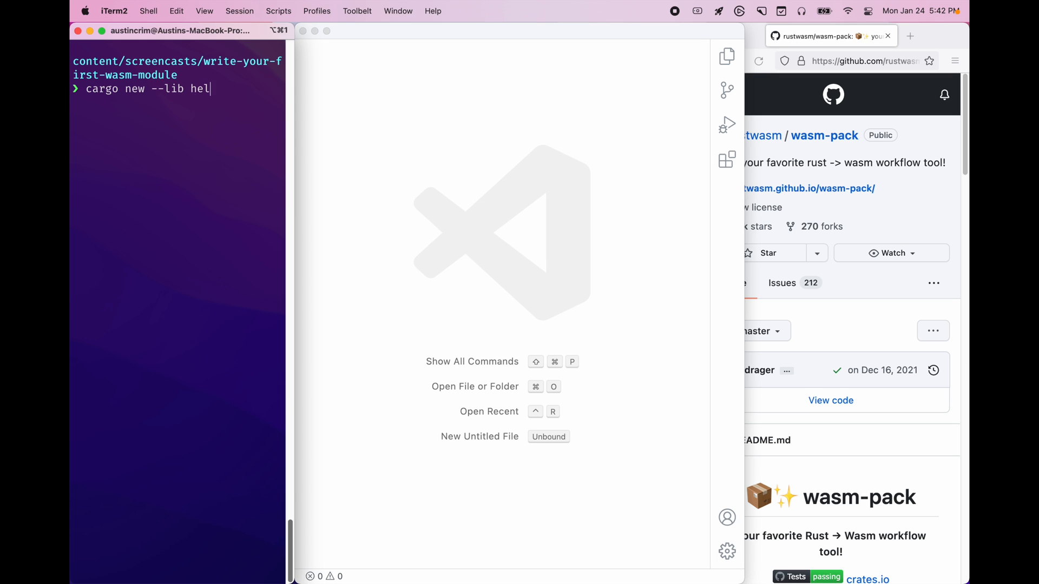
key(enter)
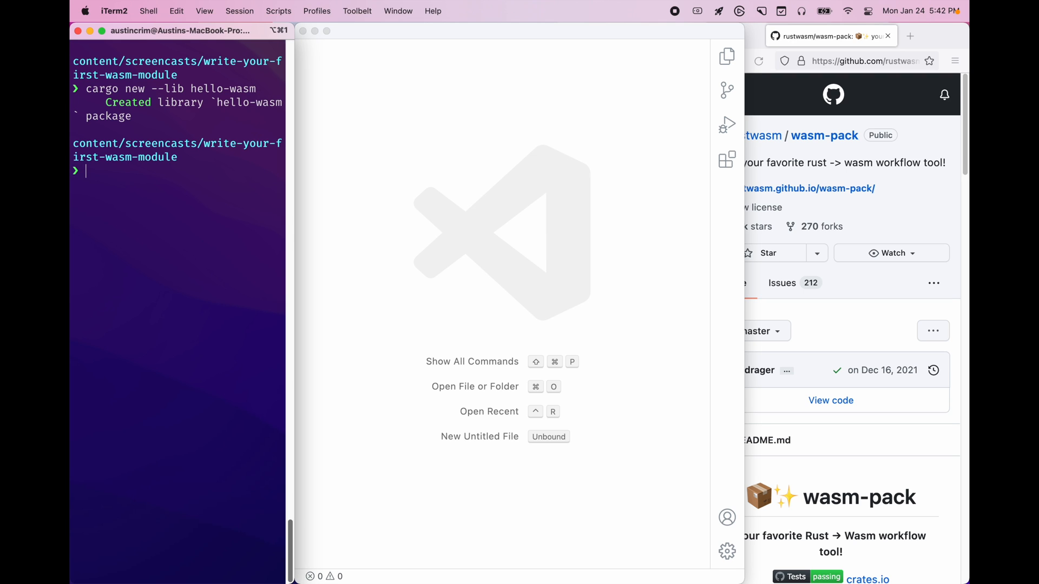
text(code hello-wasm -r)
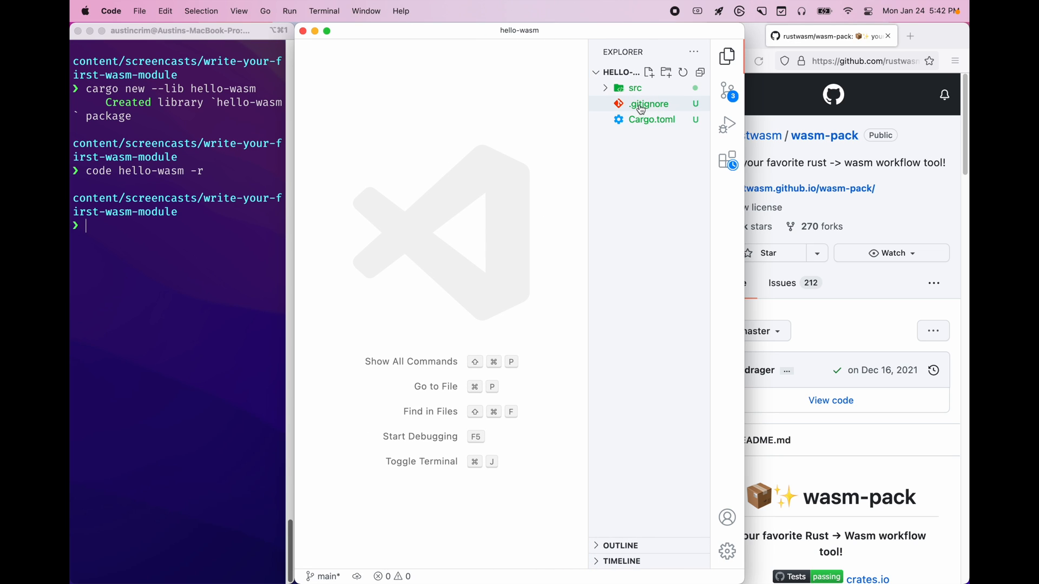
Step: Expand src, open lib.rs and select its whole default test module
click(652, 119)
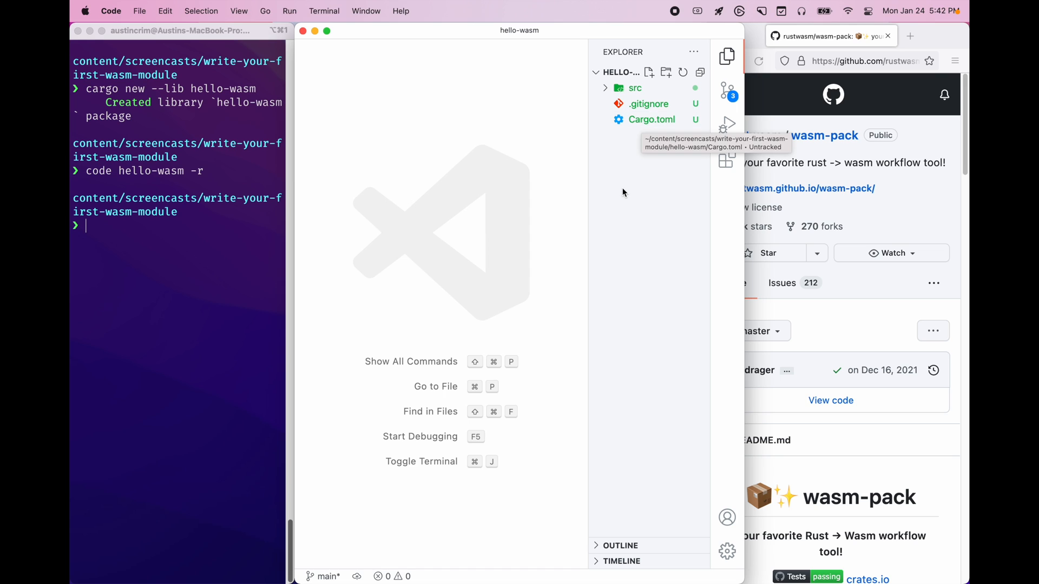
mouse_move(635, 88)
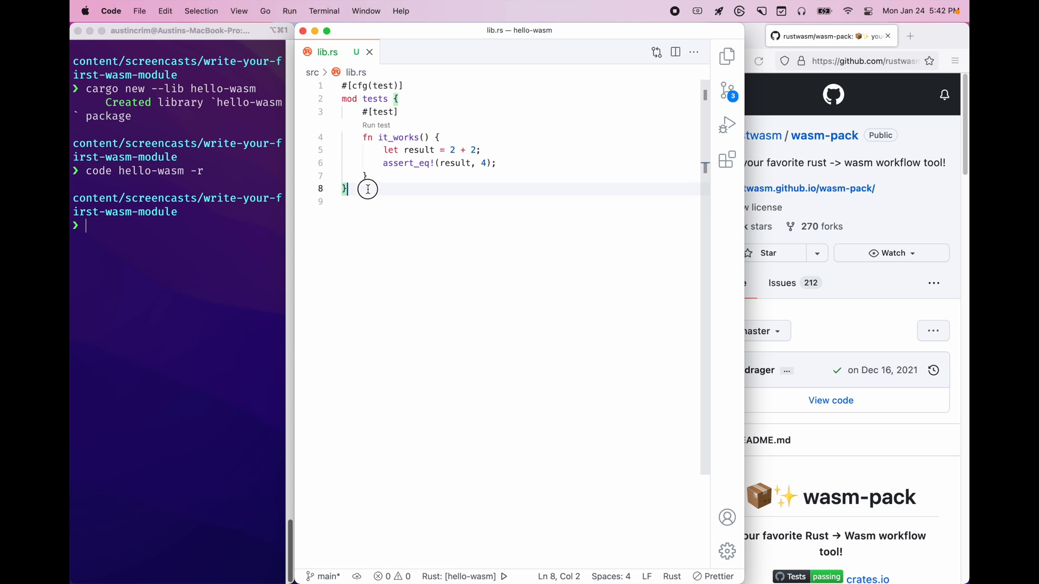
key(cmd+a)
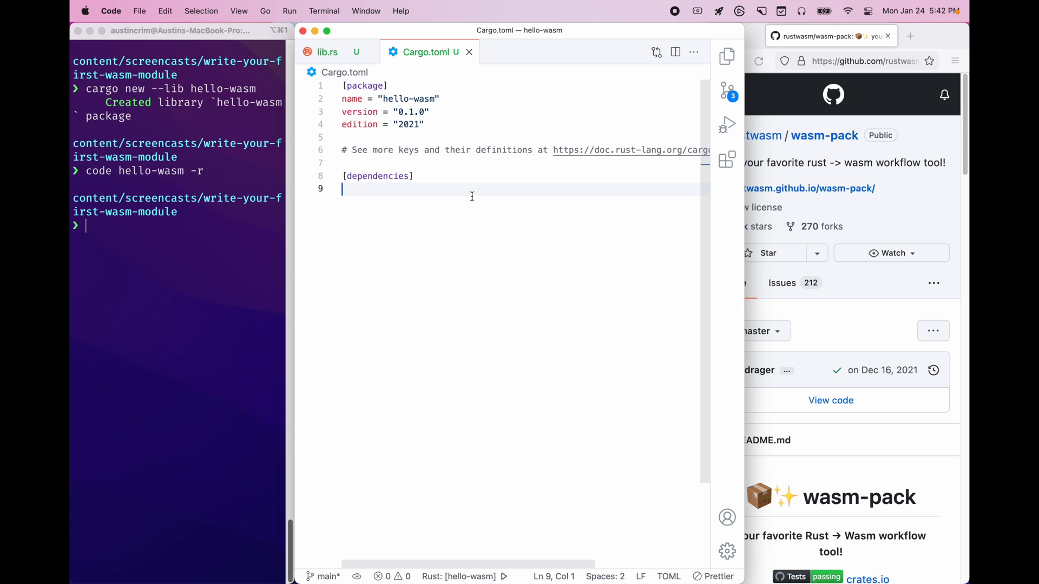
mouse_move(413, 194)
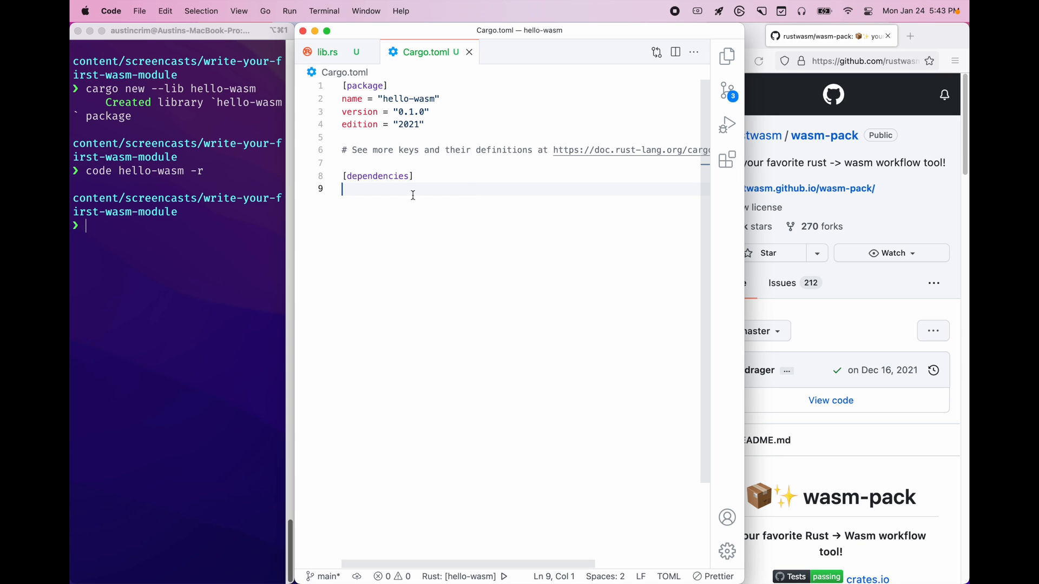
Step: Add wasm-bindgen = "0.2" under [dependencies] and a [lib] section with crate-type = ["cdylib"]
text(wasm-bind)
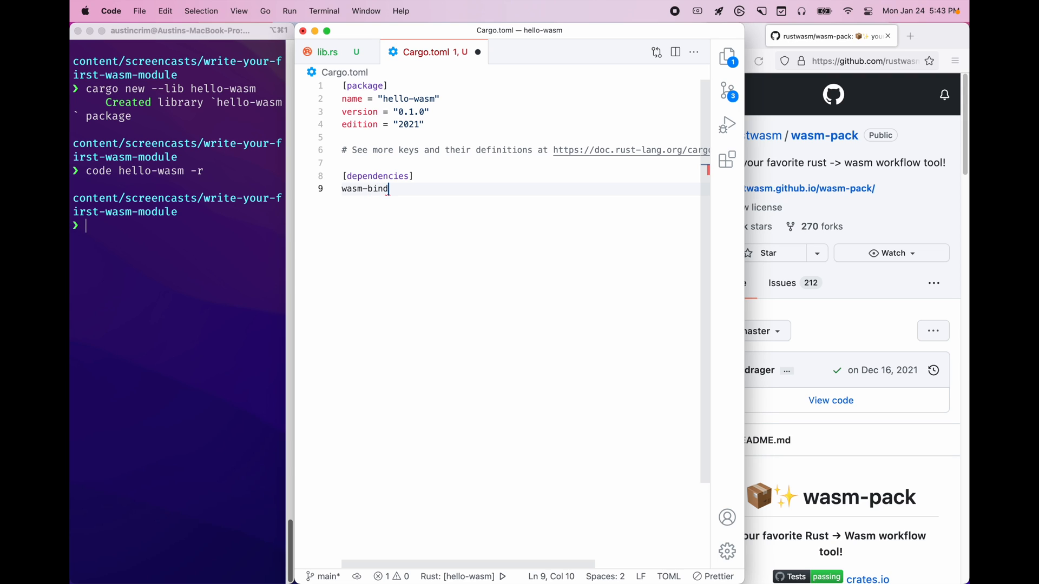
text(gen =)
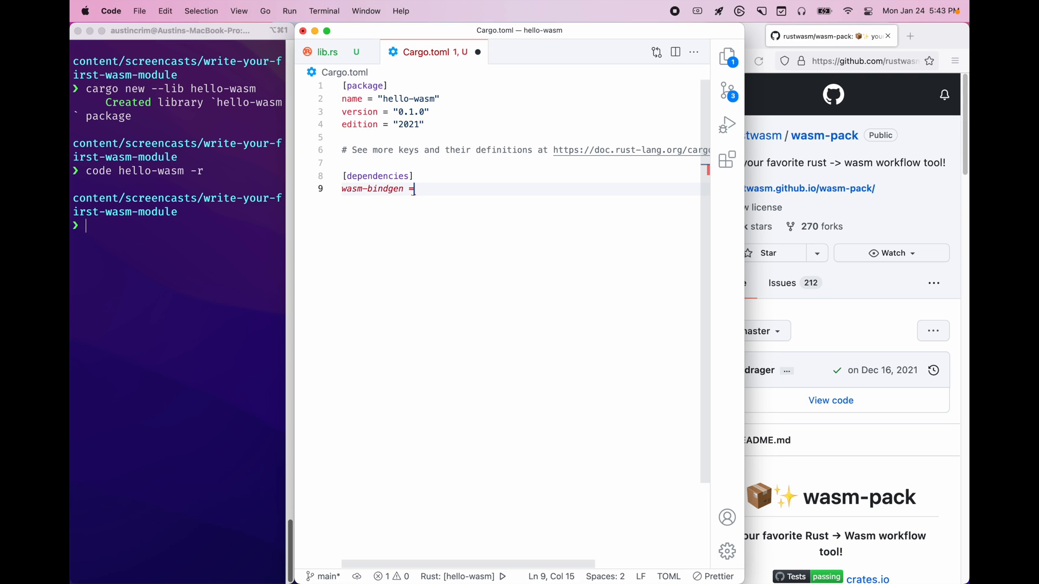
text("0.2")
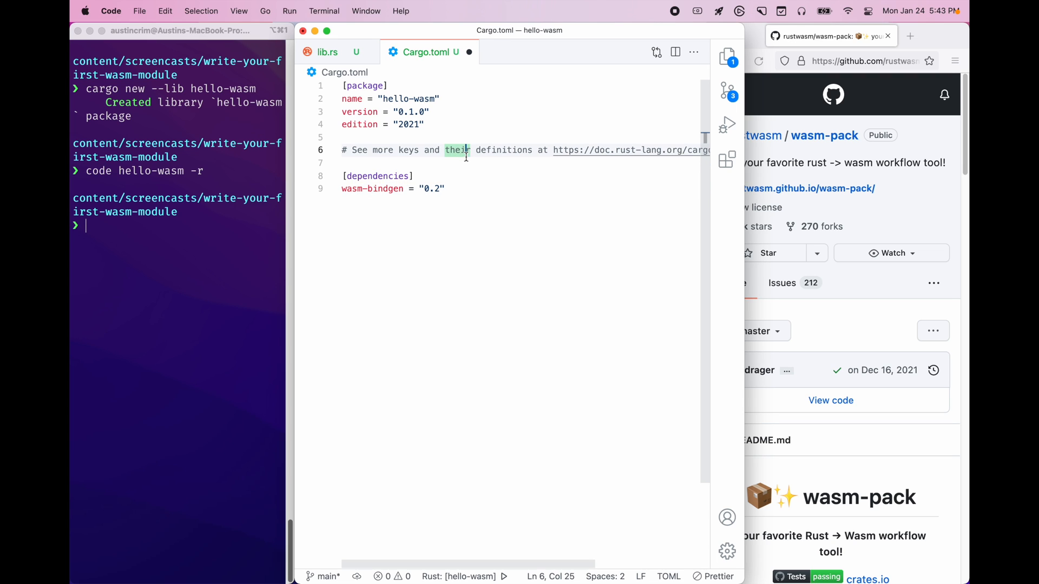
key(Enter)
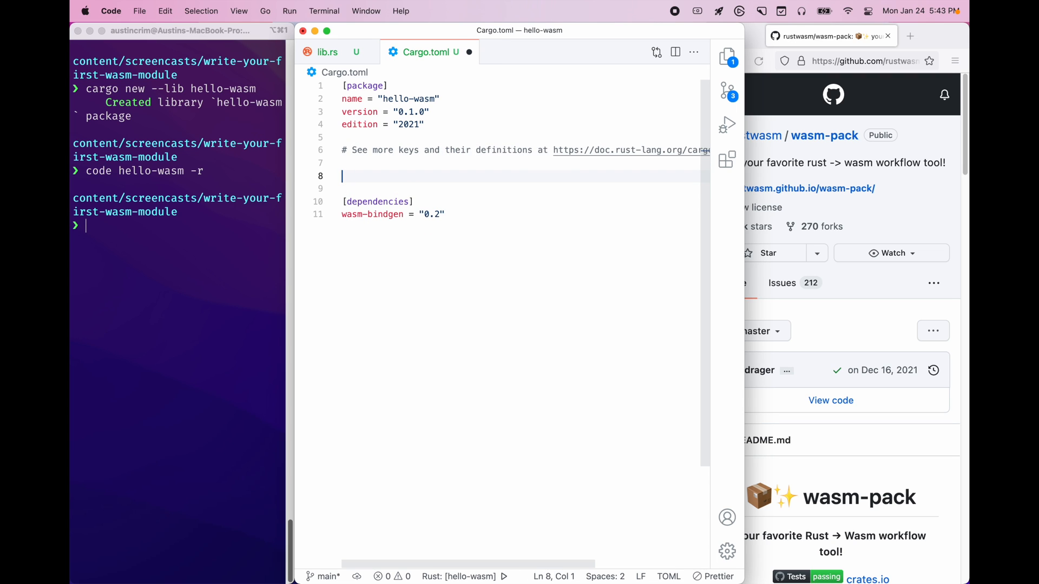
text([lib])
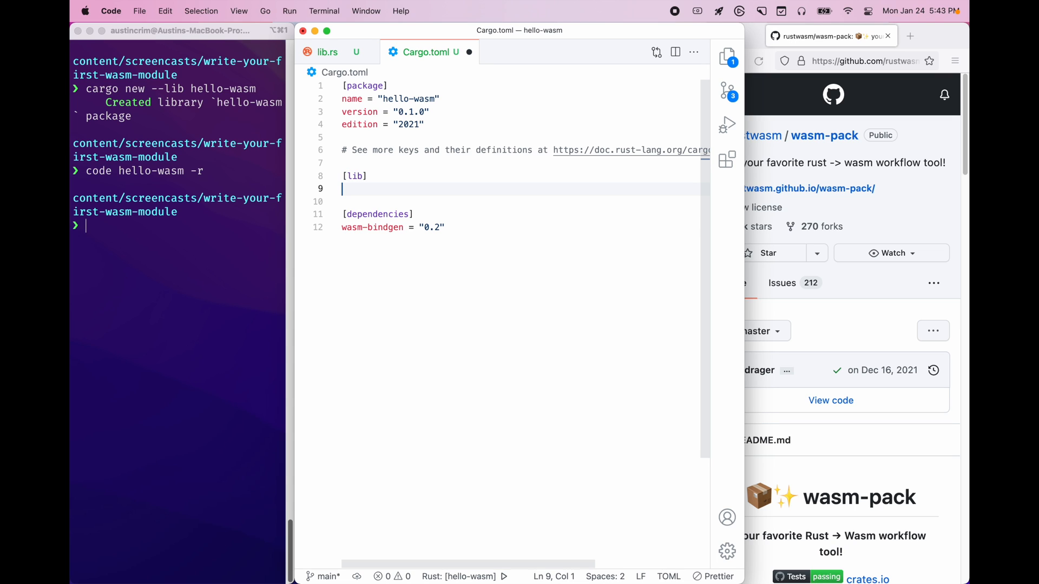
text(crea)
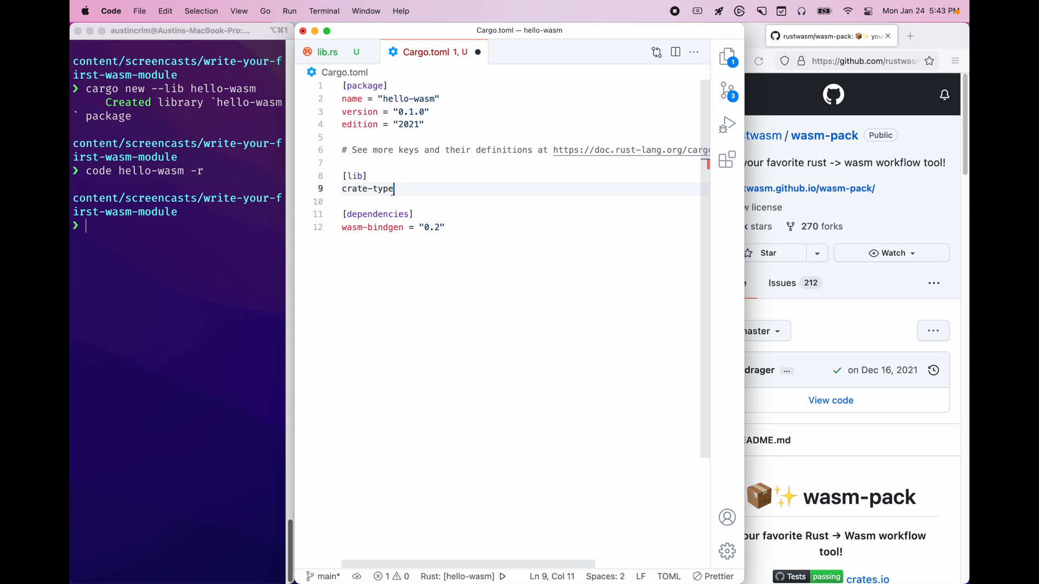
text(= [])
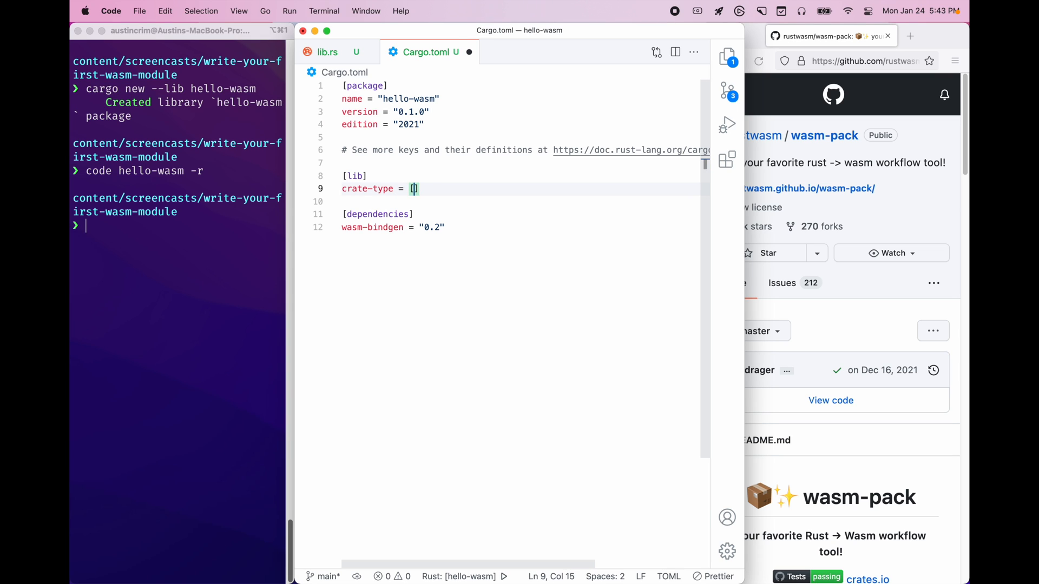
text("cdylib")
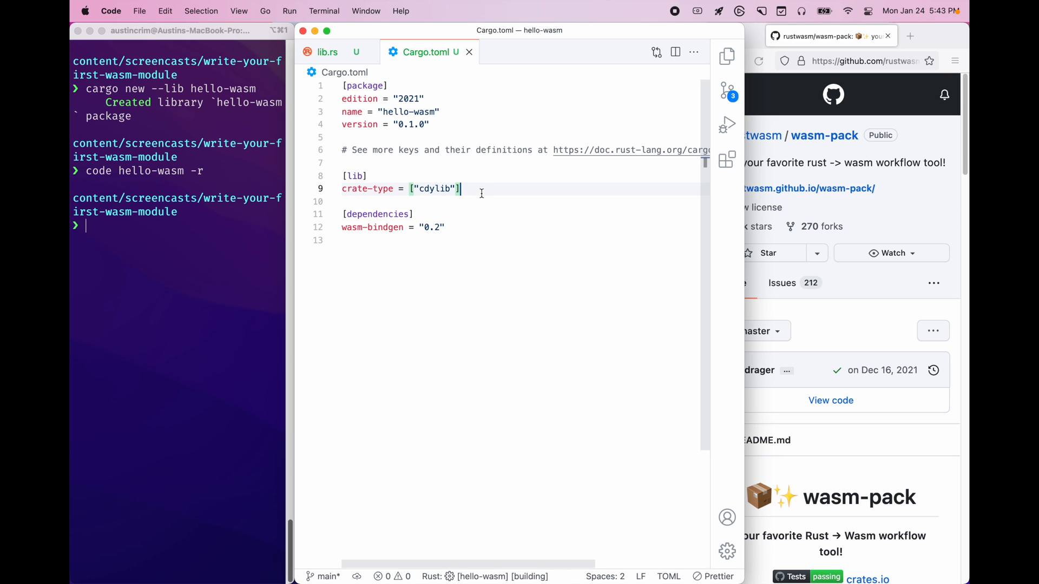
click(327, 52)
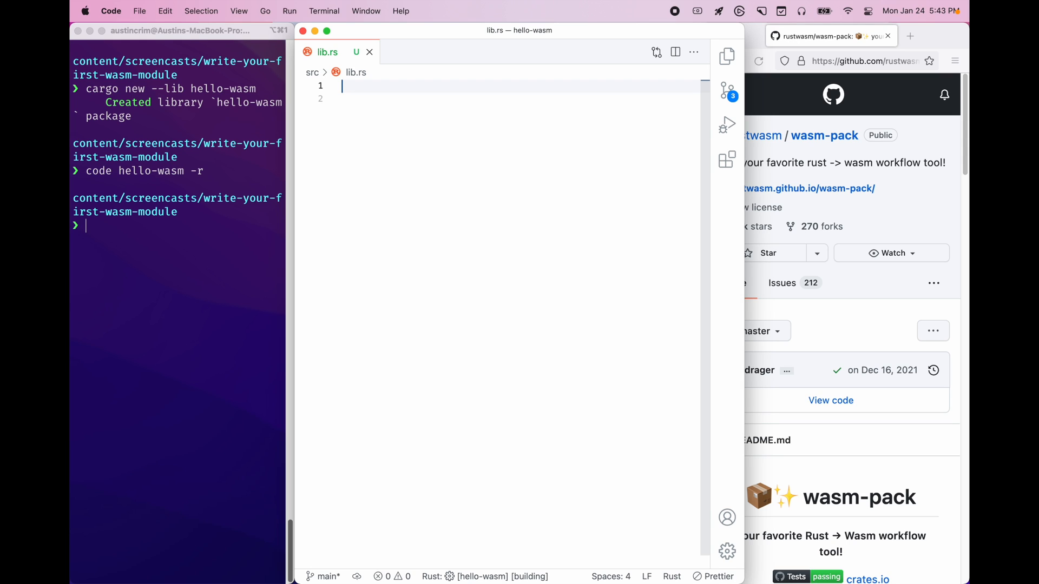
Step: Write use wasm_bindgen::prelude::*; and a #[wasm_bindgen] attribute in lib.rs
text(use)
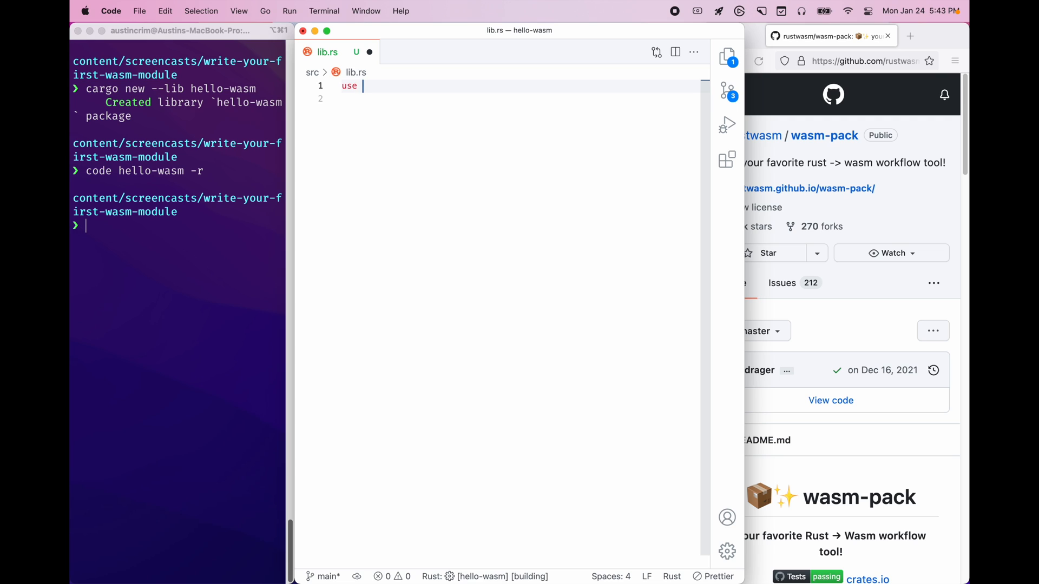
text(wasm_bindgen)
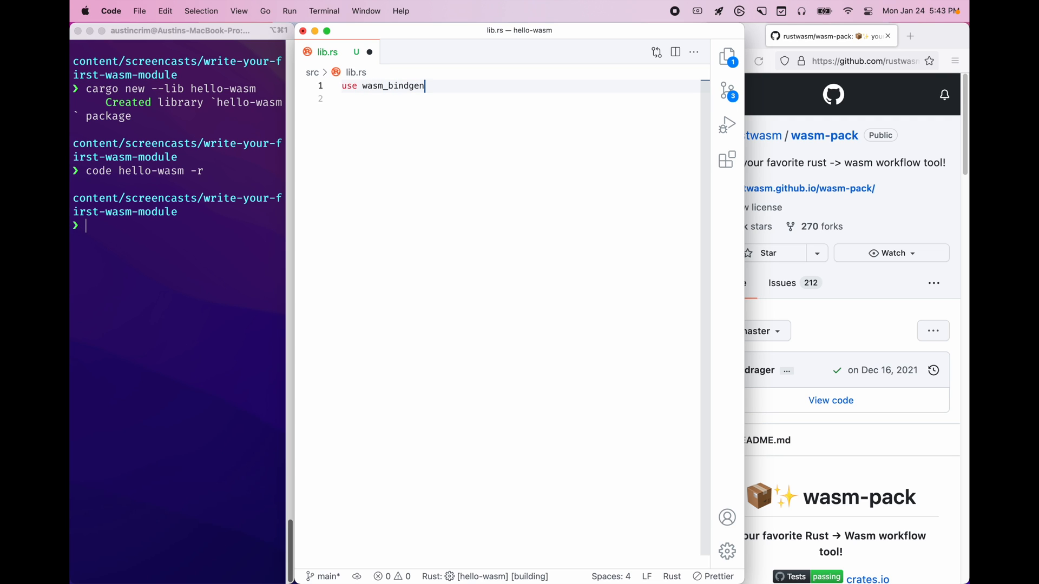
text(::)
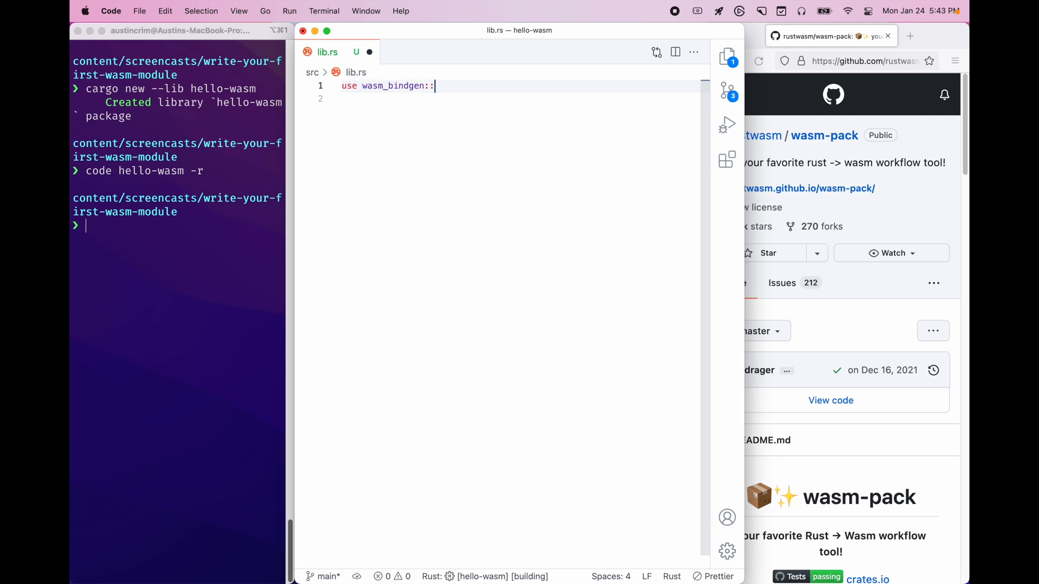
text(prelude::*;)
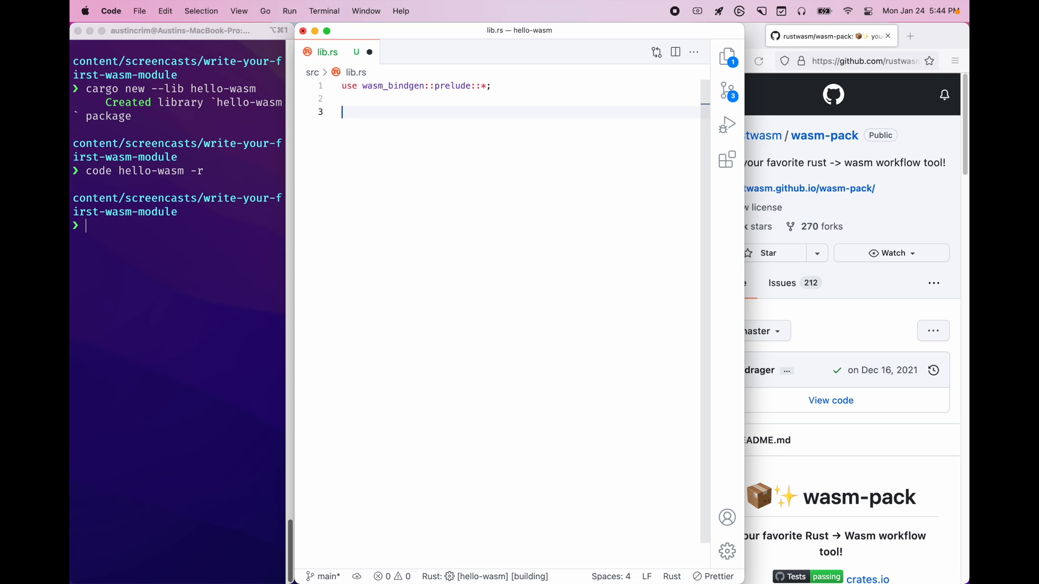
text(#[])
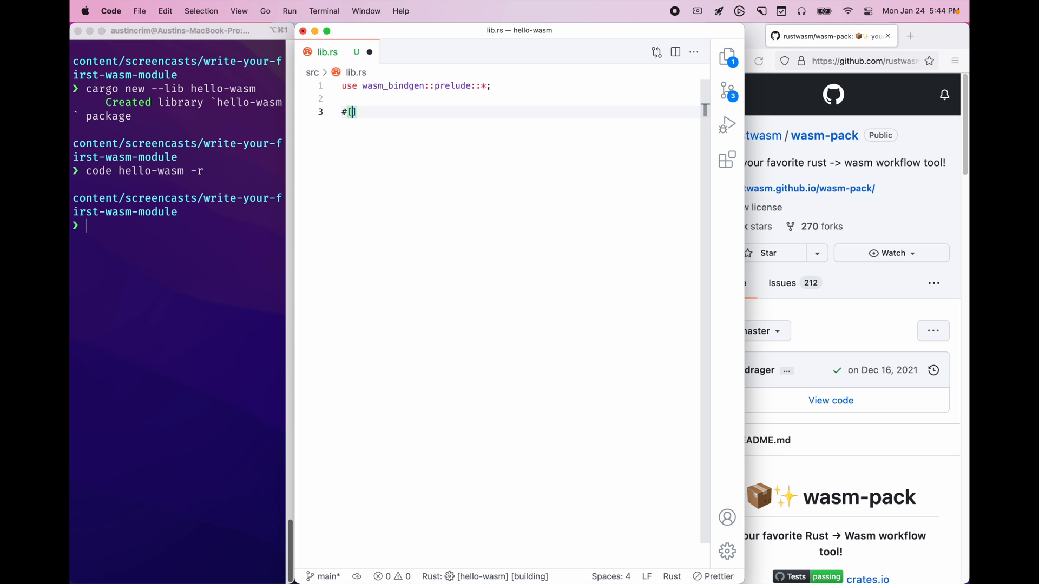
text(wasm_in)
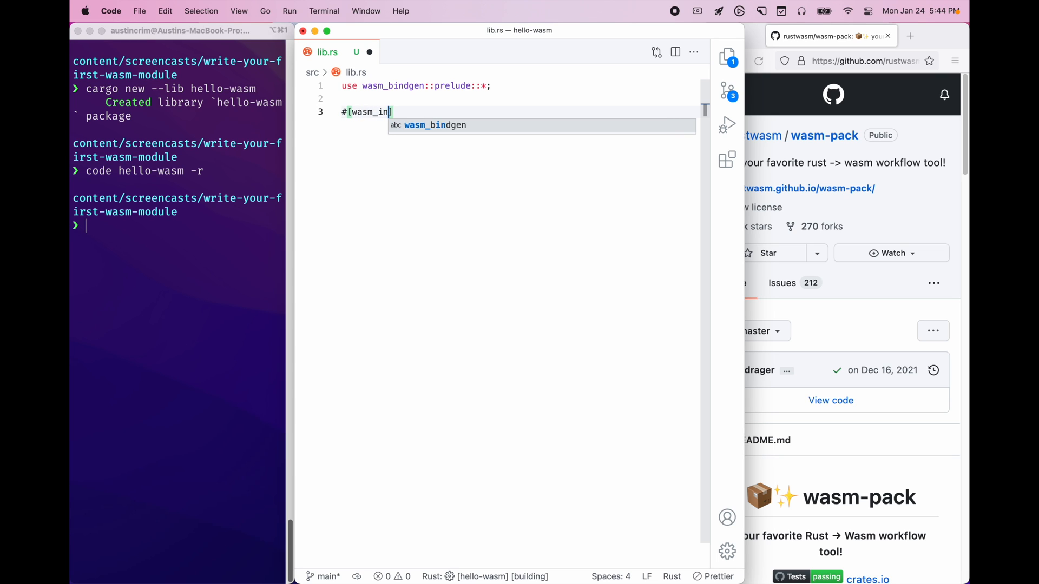
key(Enter)
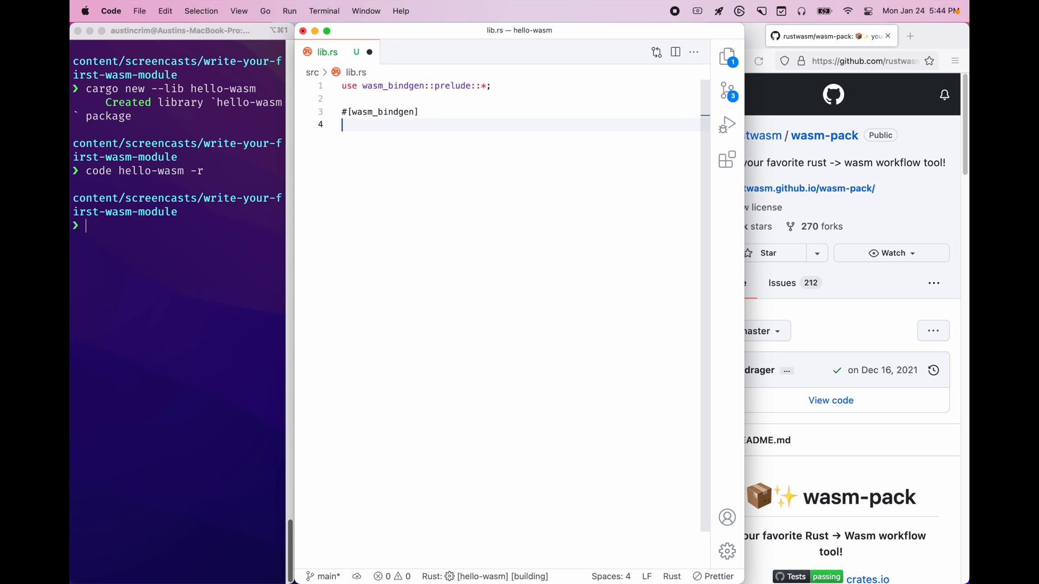
Step: Define pub fn add(a: i32, b: i32) -> i32 returning a + b, then cd into hello-wasm
text(pub fn)
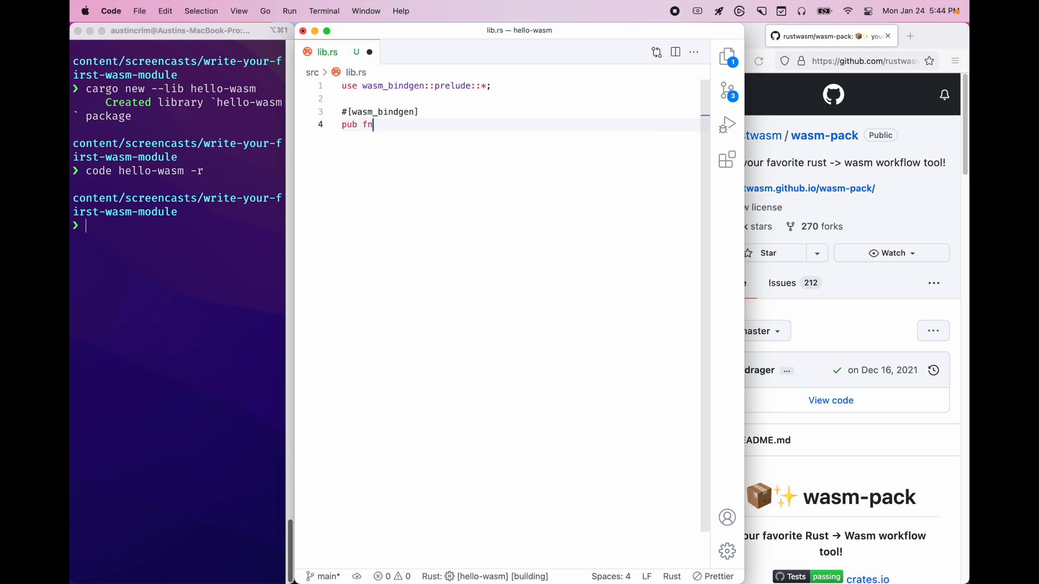
text(add())
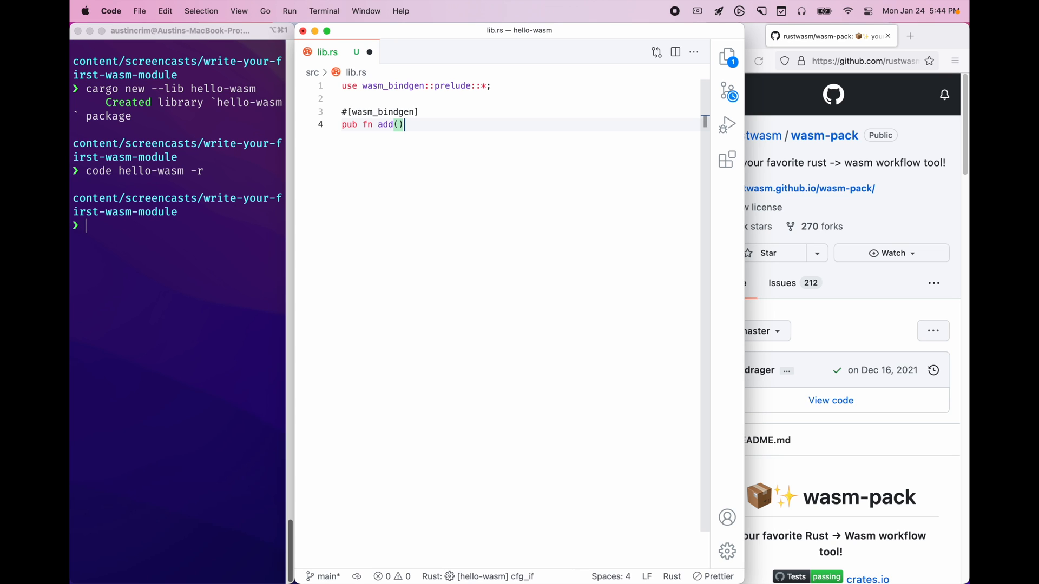
text({)
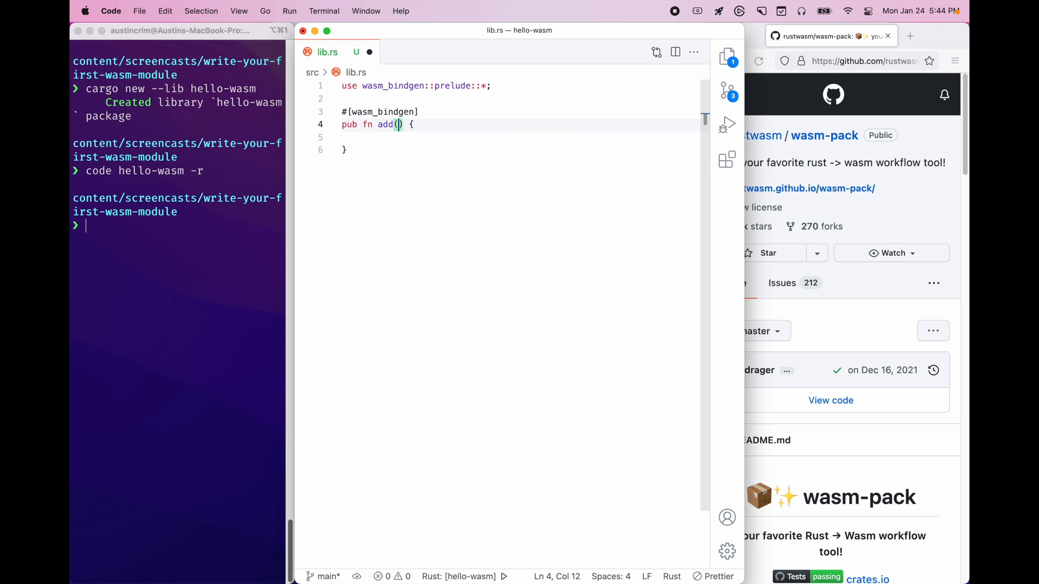
text(a: i32)
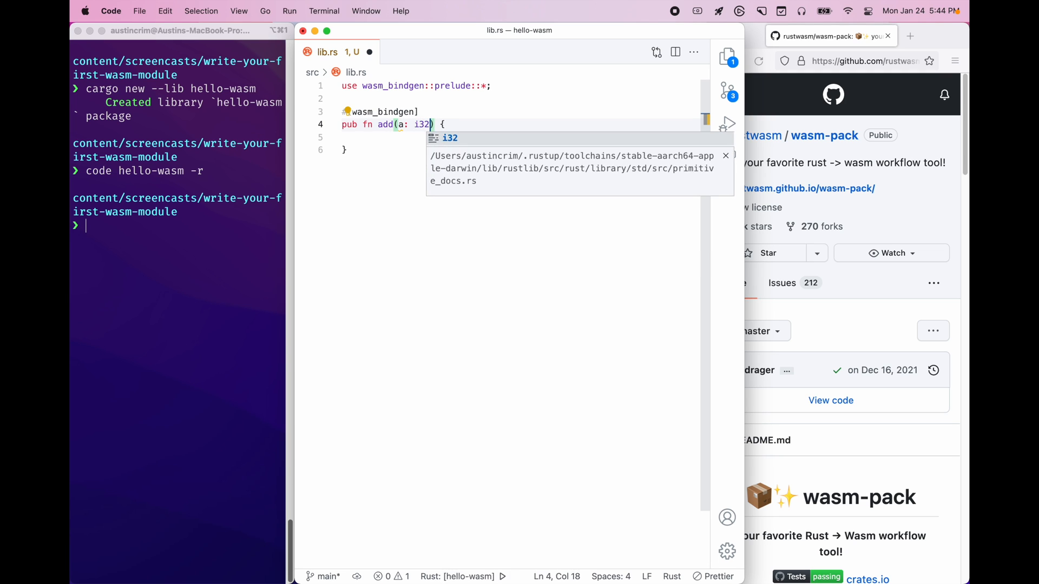
text(, b:)
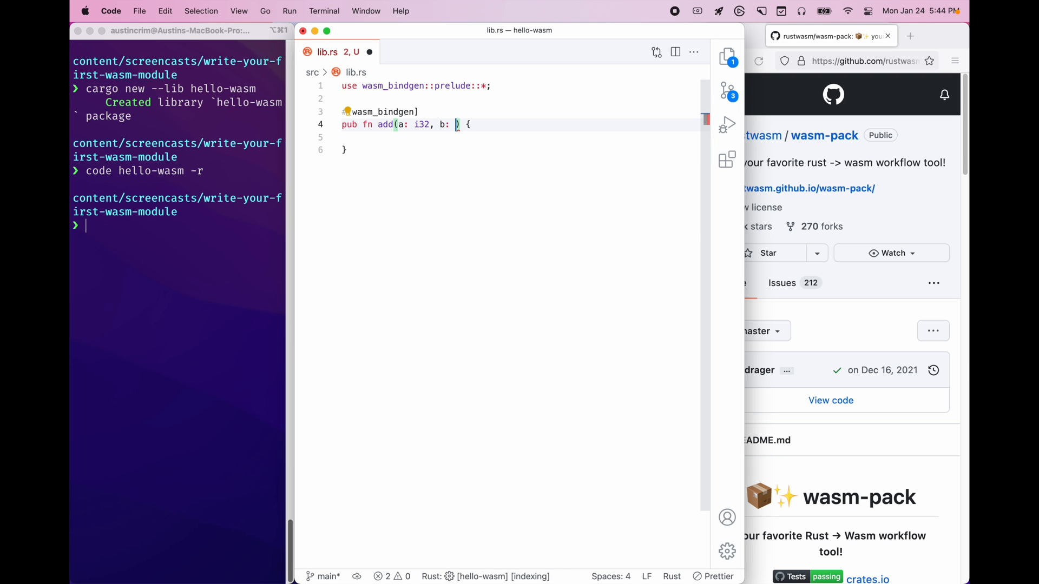
text(i32))
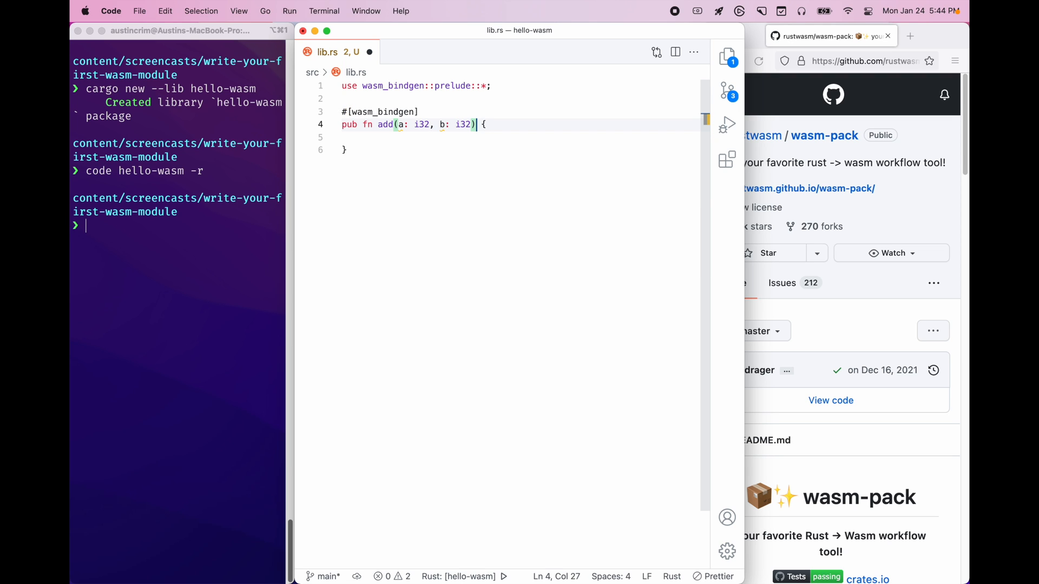
text(->)
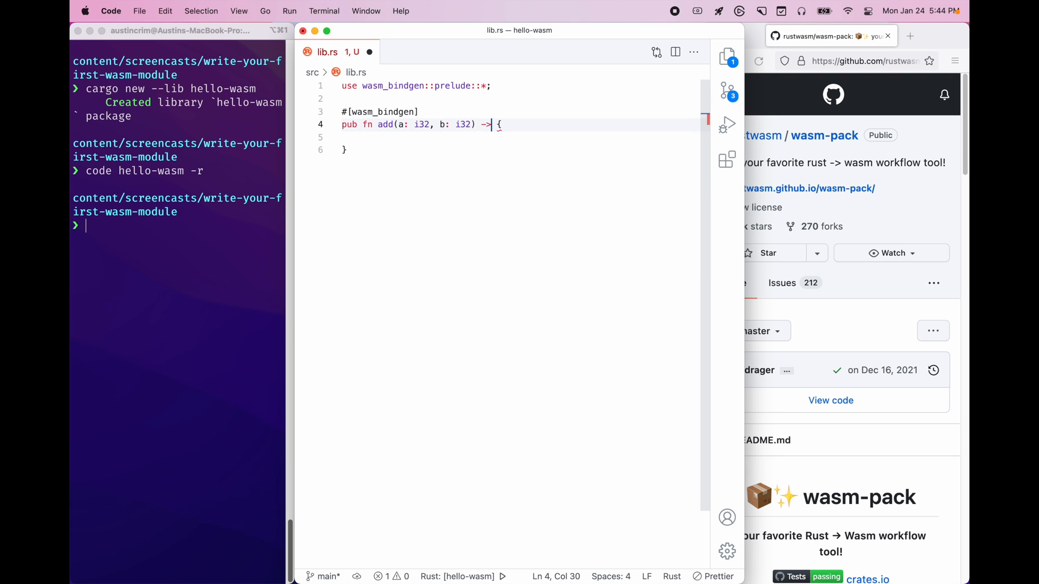
text(i32)
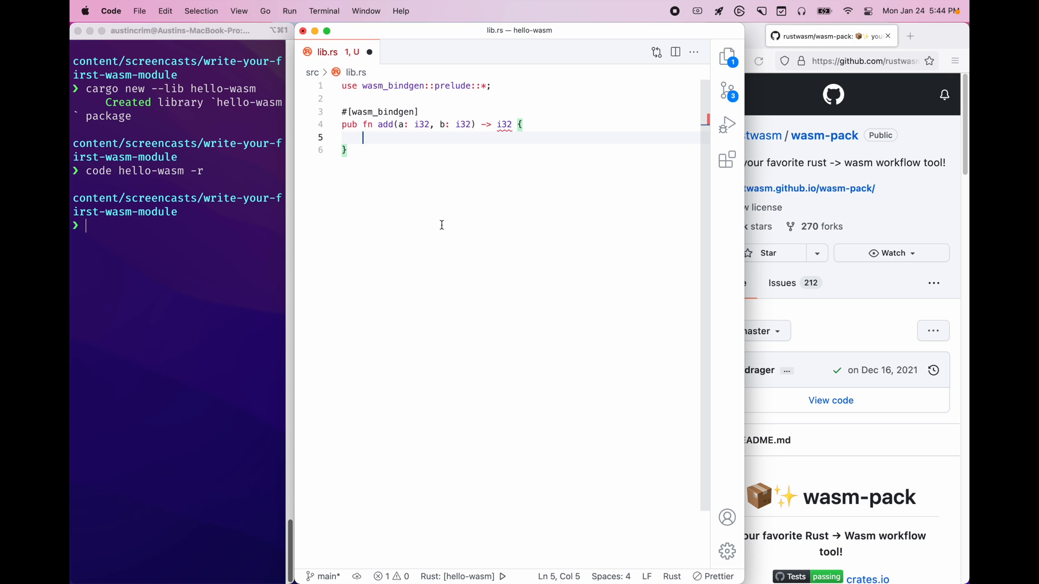
text(a + b)
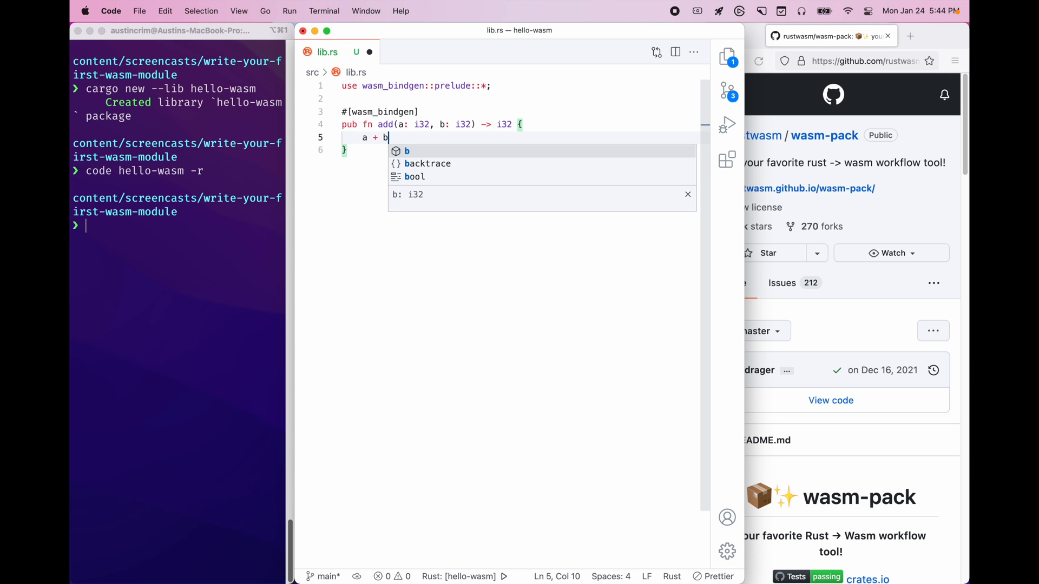
key(enter)
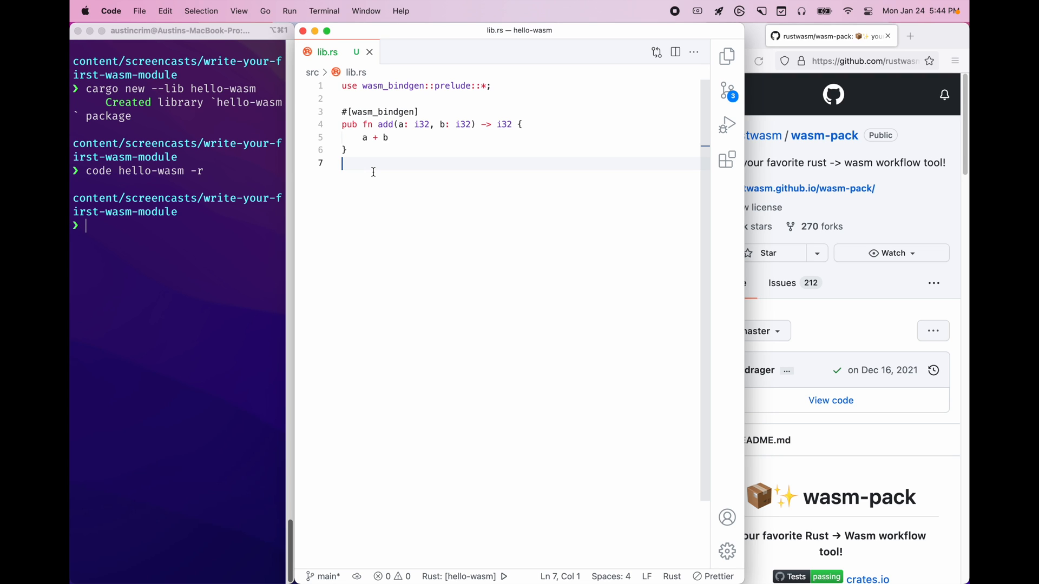
text(cd hel)
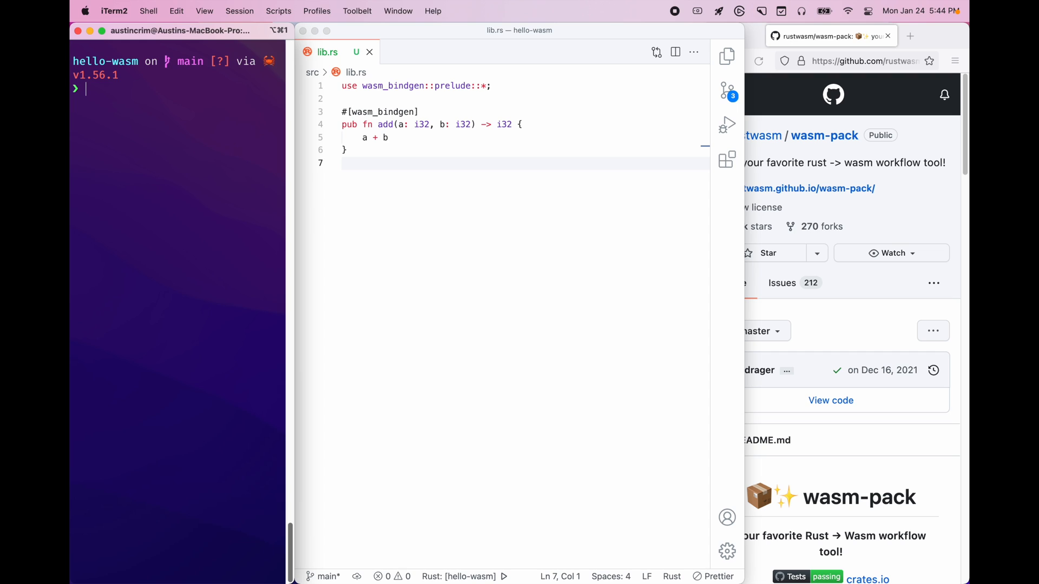
Step: Run wasm-pack build --target web and return to VS Code to inspect the output
text(wasm-pack)
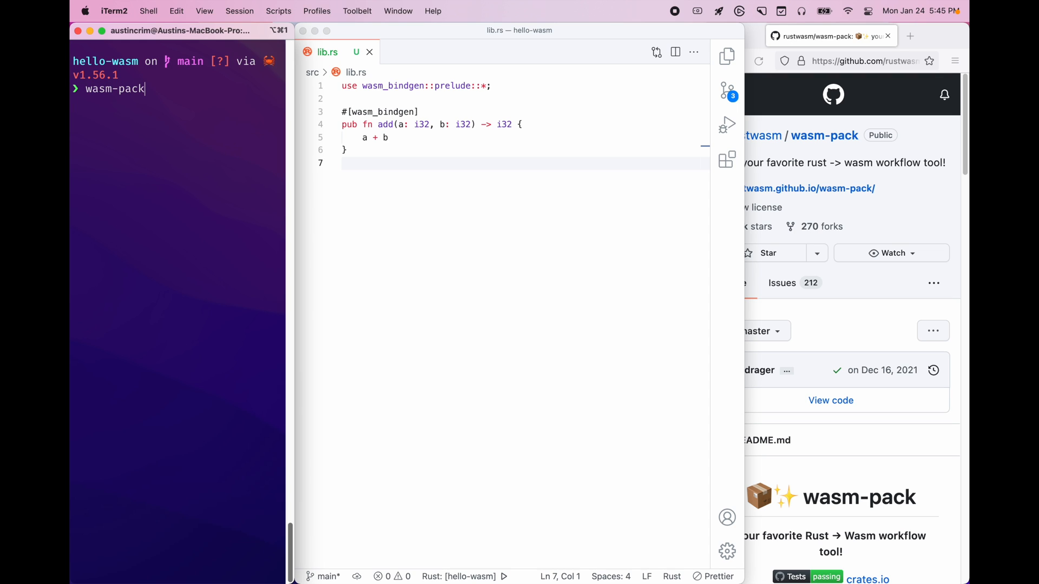
text(build)
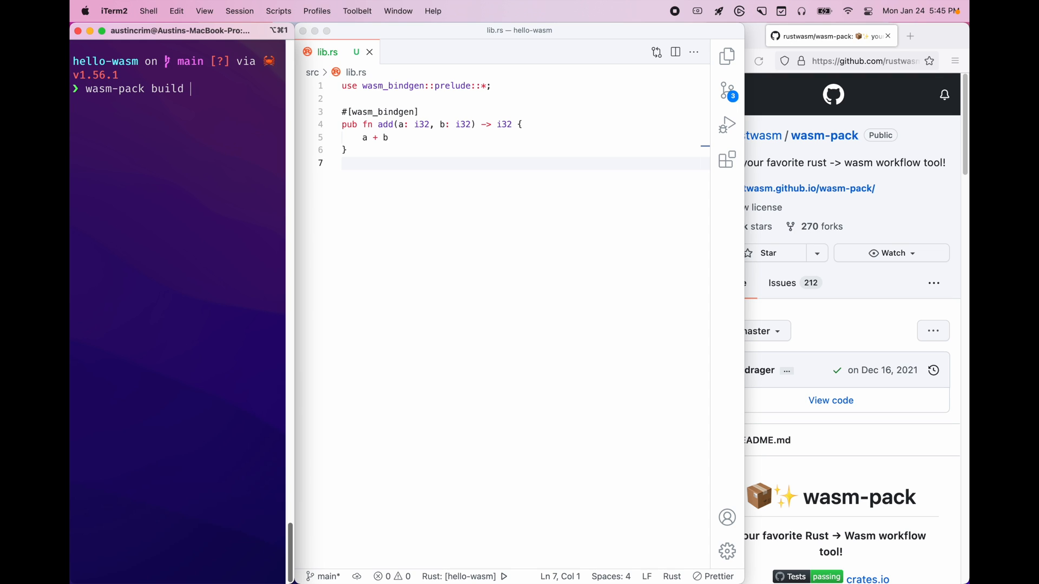
text(--target web)
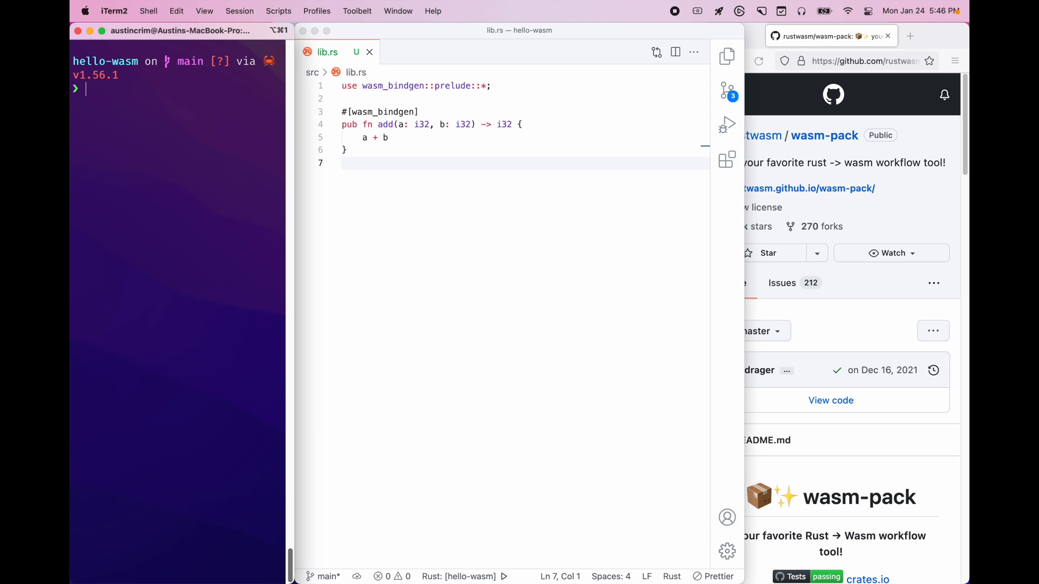
click(727, 57)
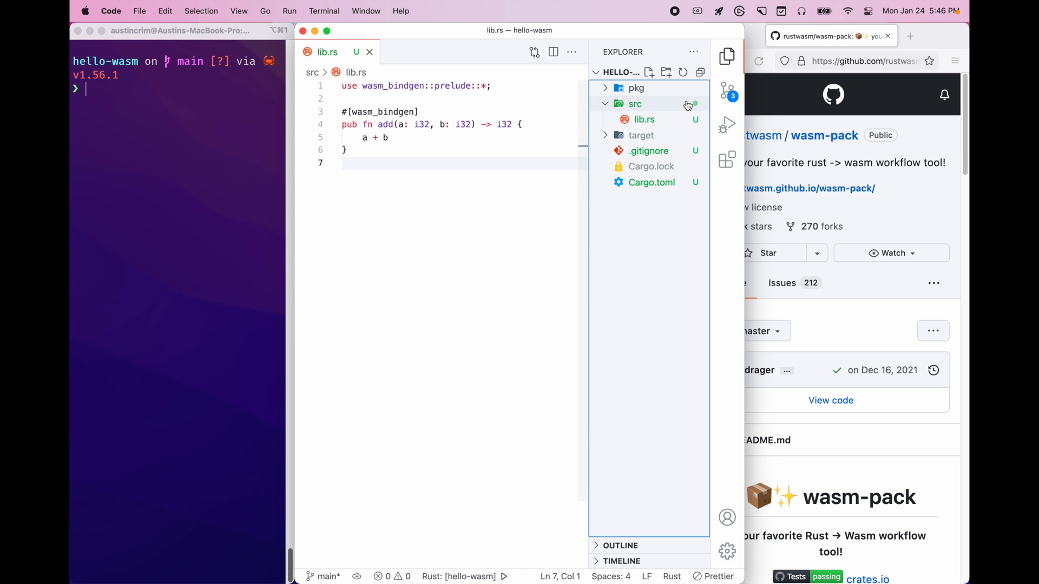
Step: Inspect pkg's hello_wasm.d.ts and hello_wasm.js bindings, then collapse pkg and target the project root
click(637, 88)
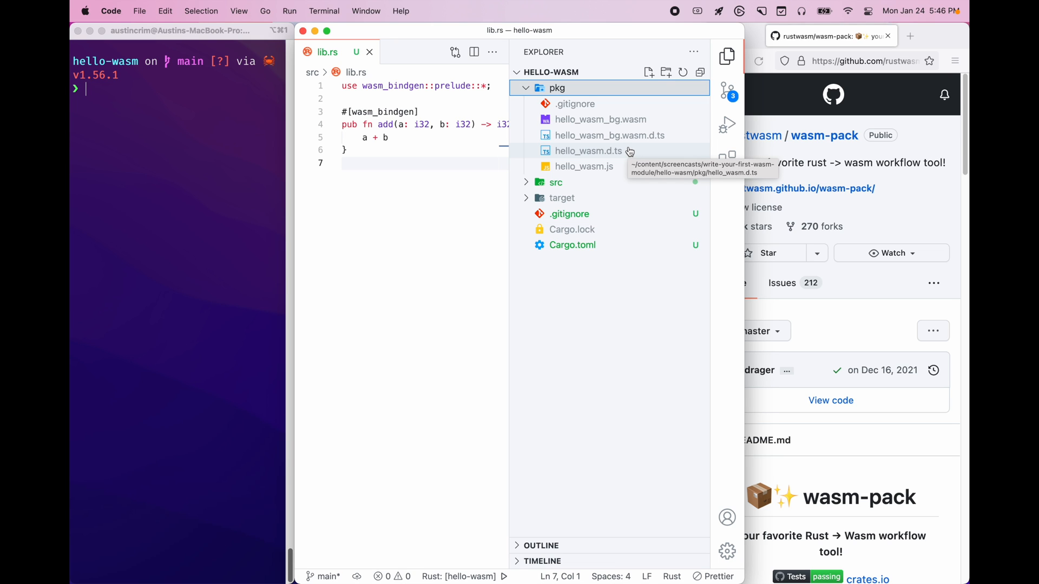
click(588, 152)
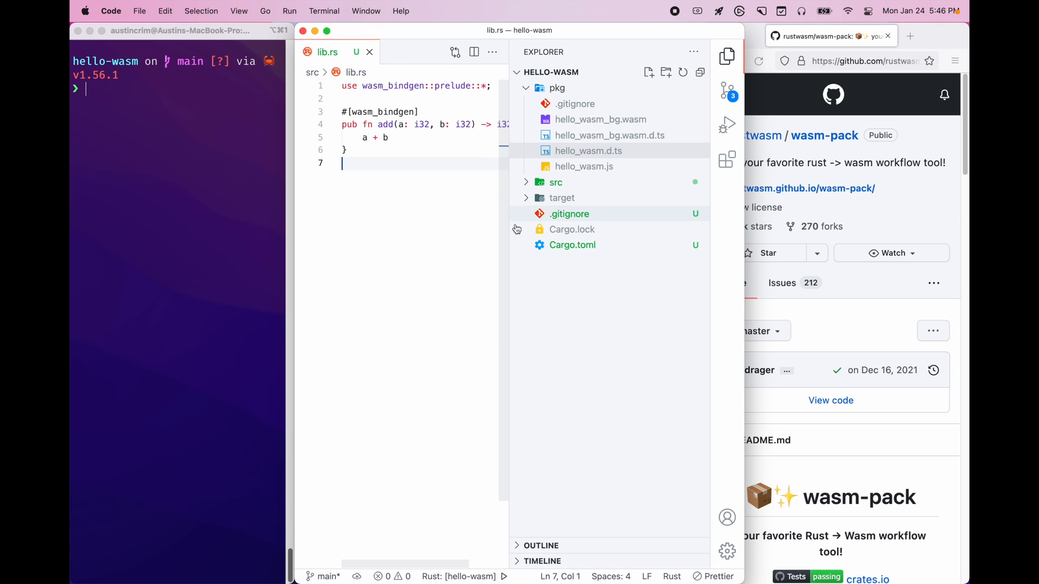
click(584, 167)
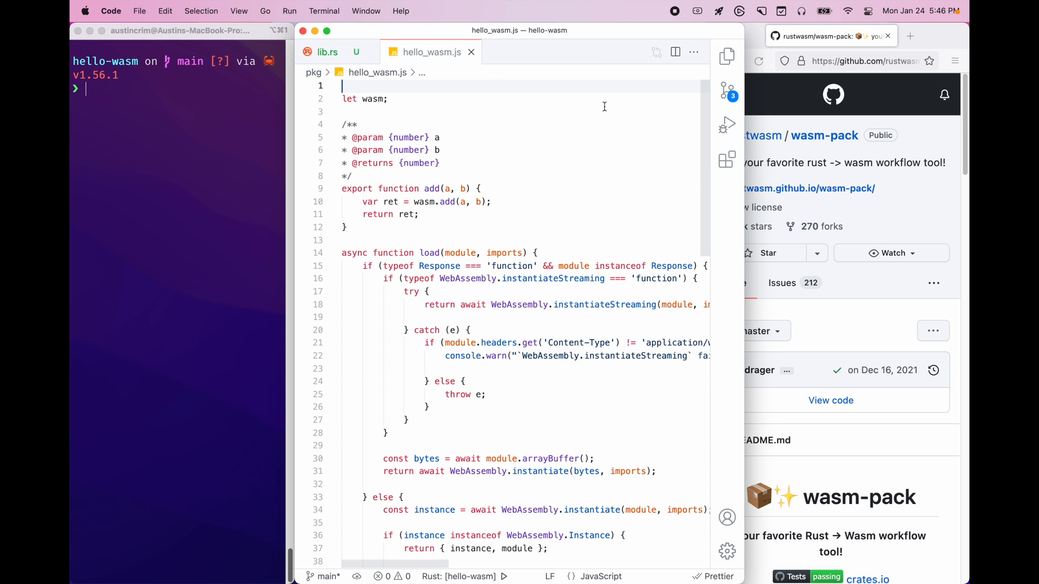
scroll(down, 3)
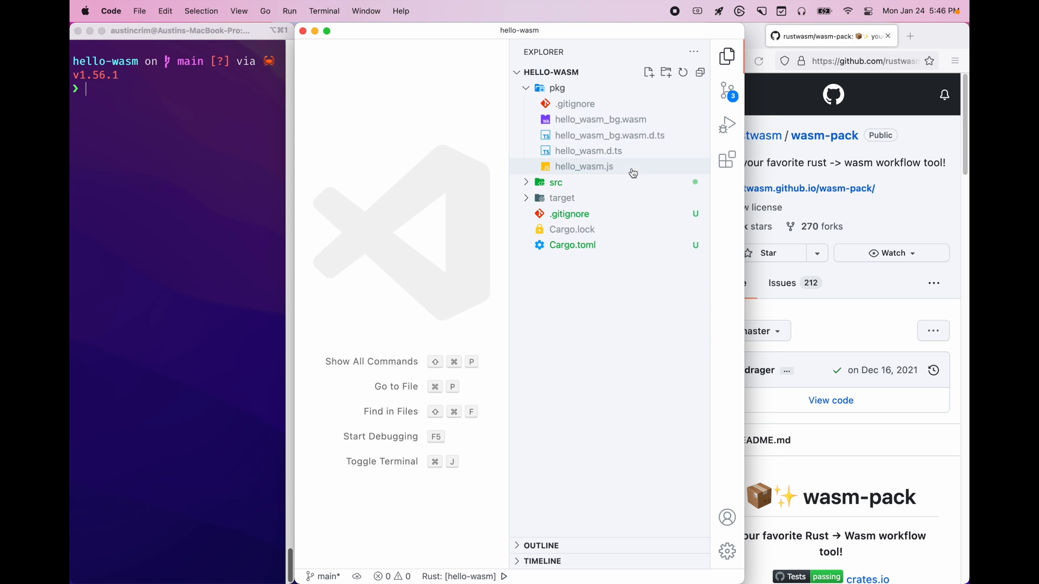
click(557, 87)
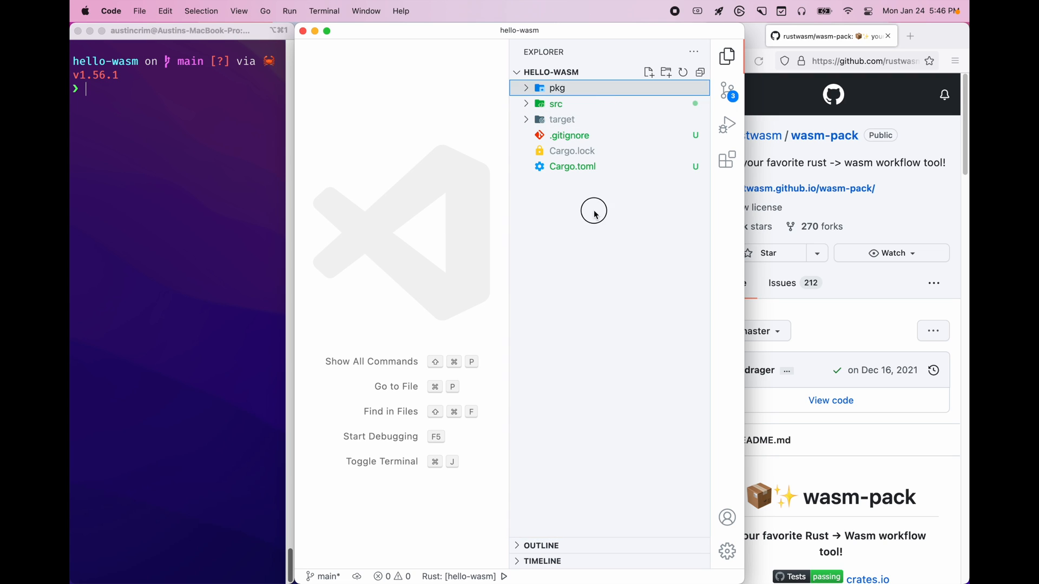
click(600, 279)
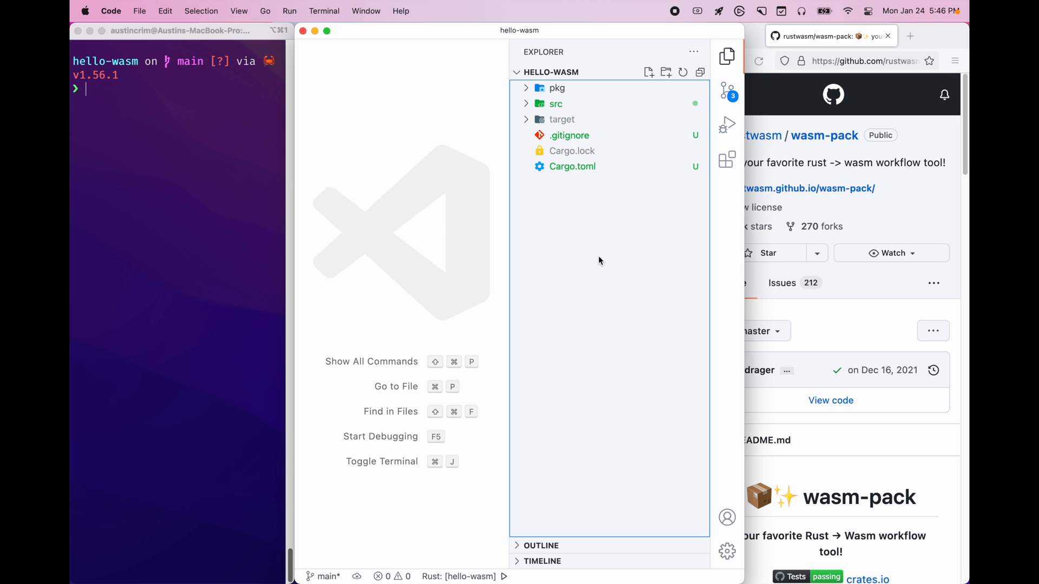
Step: Create index.html with html:5 boilerplate and begin a <script type="module"> import
text(index.html)
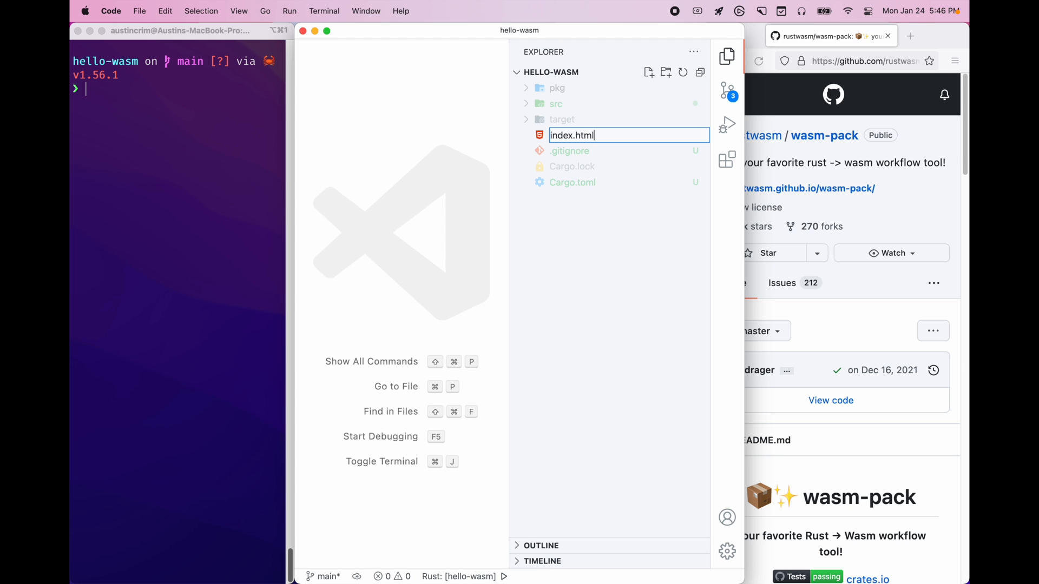
text(html)
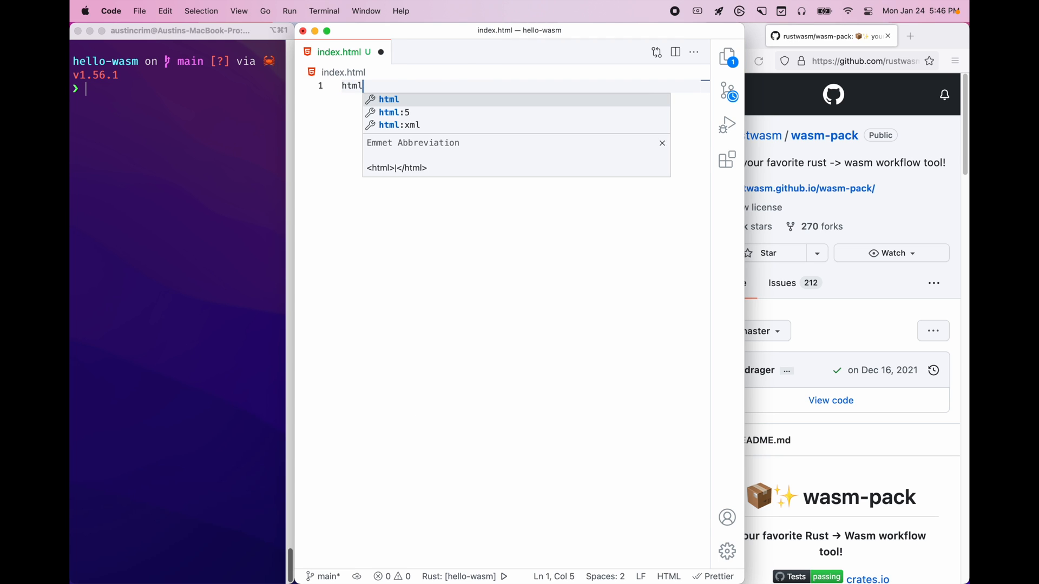
key(Tab)
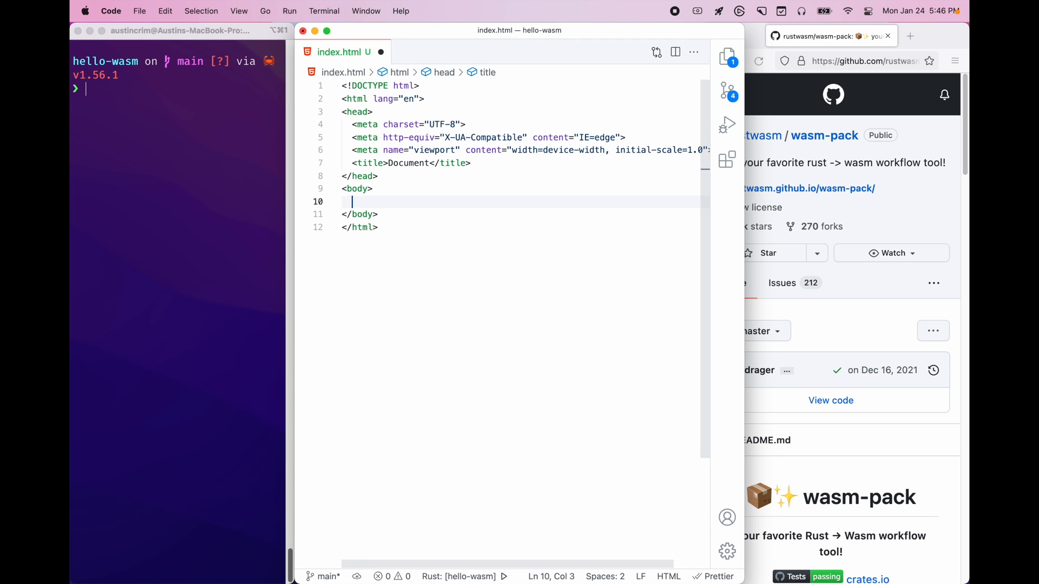
text(<s)
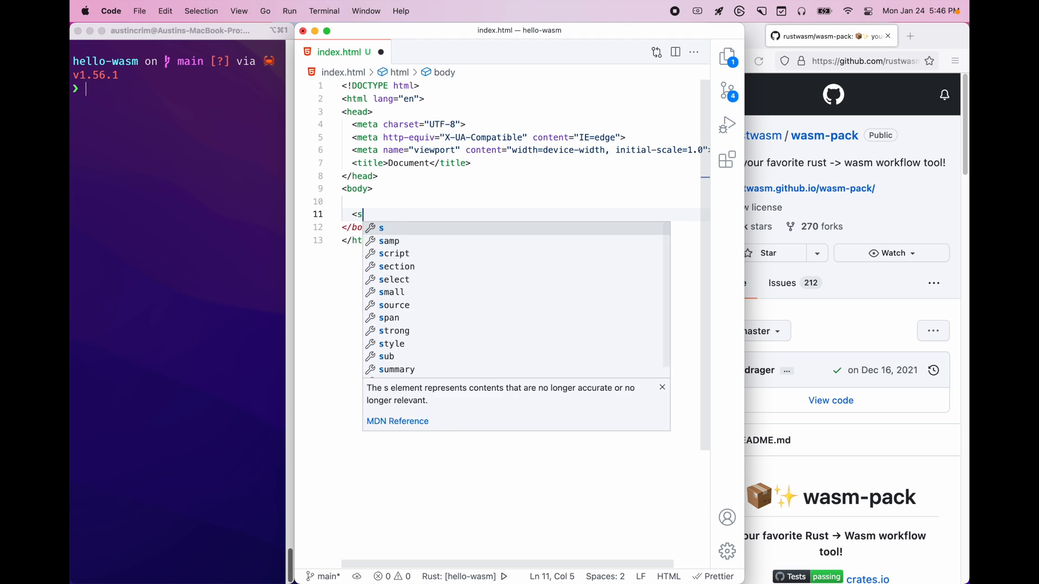
text(cript t)
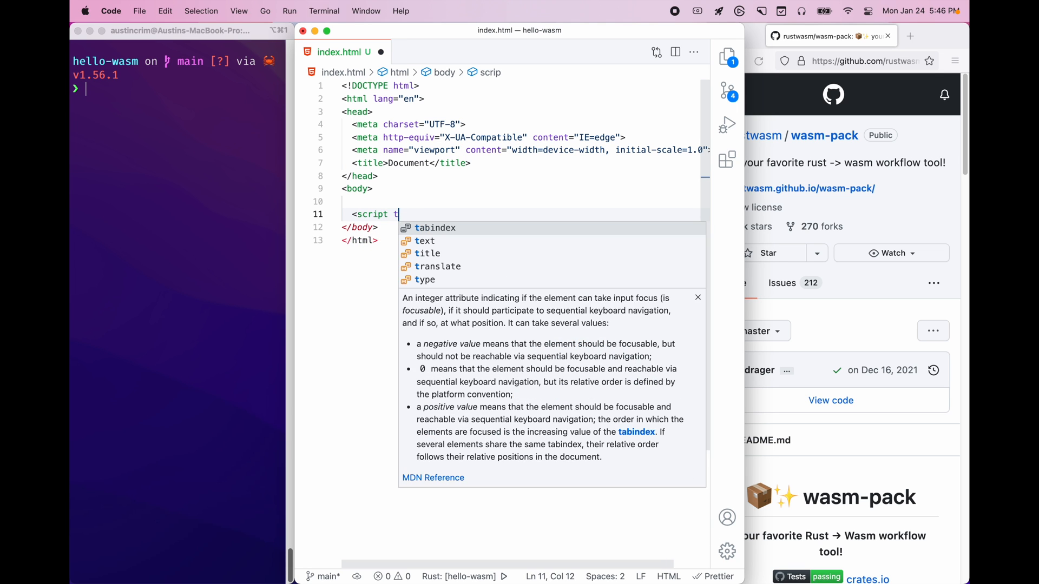
text(ype="module")
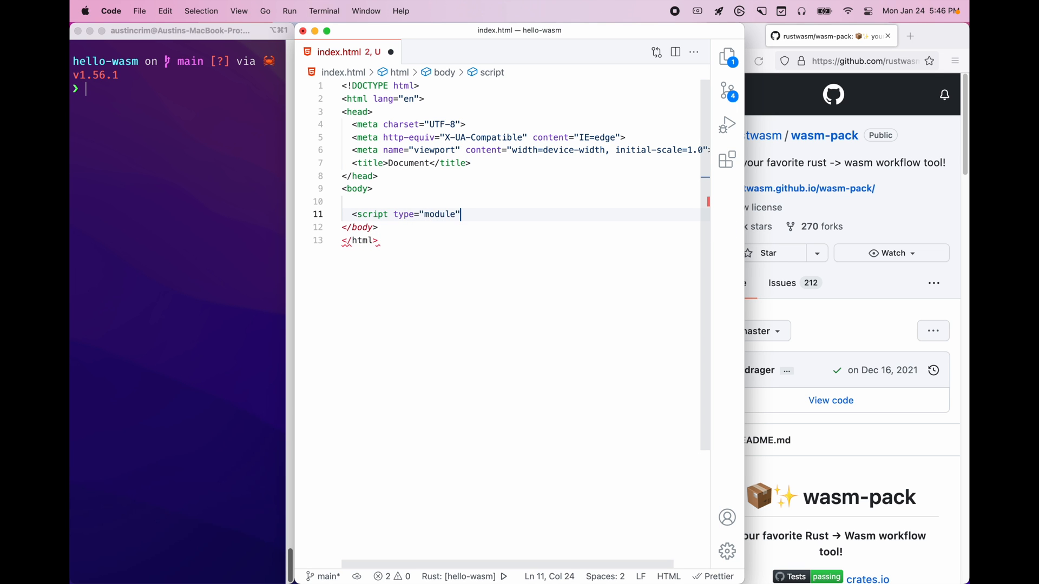
text(mi)
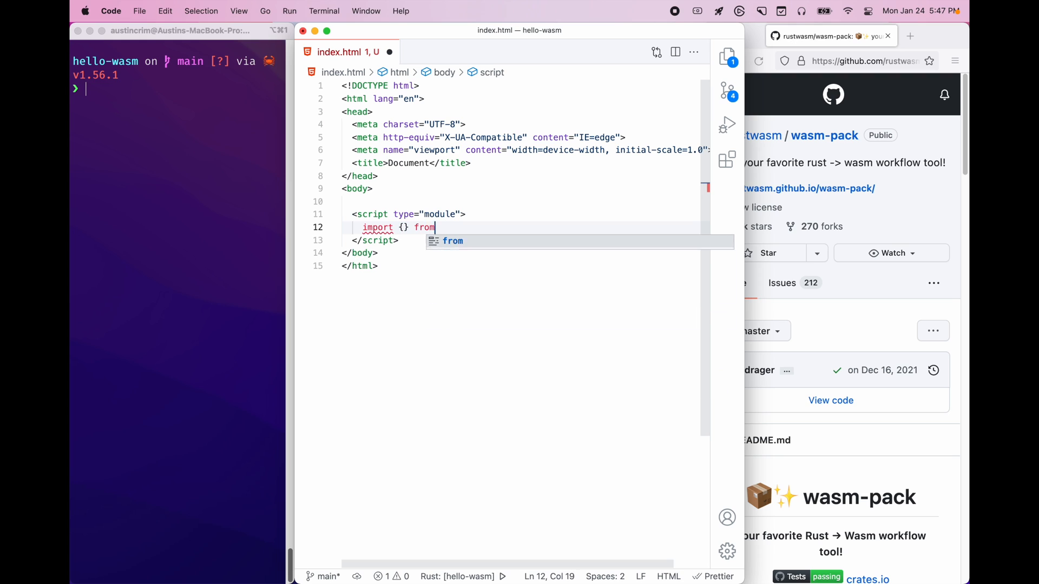
Step: Import init and add from './pkg/hello_wasm.js' in the module script
text('./pkg/hello_wasm.js)
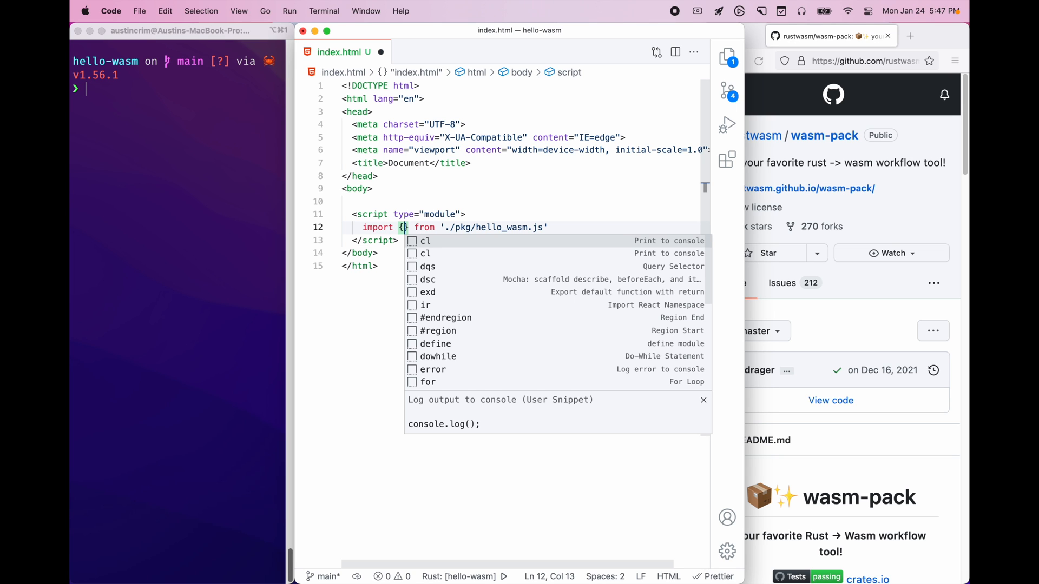
text(add)
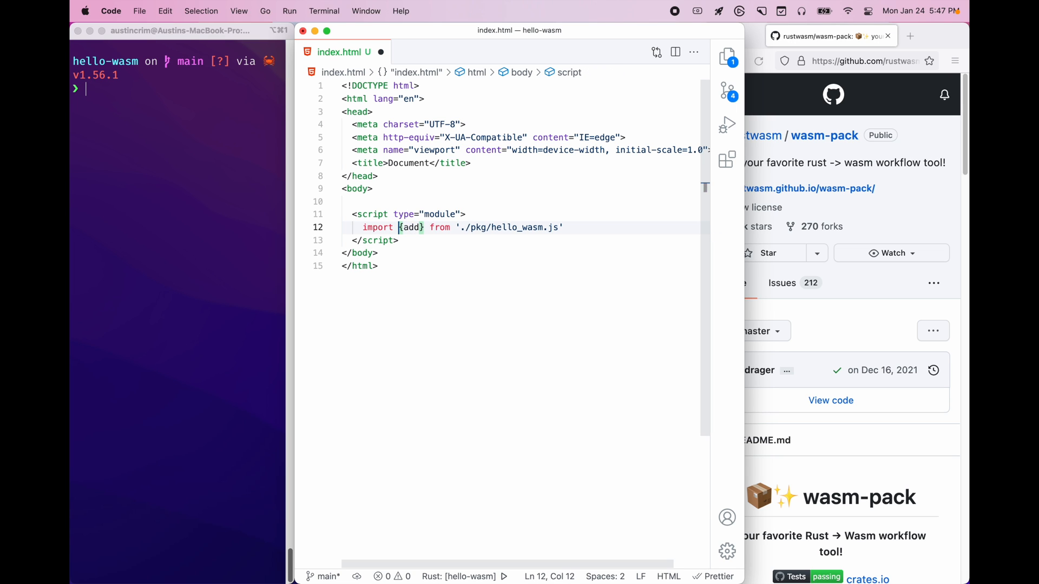
text(init,)
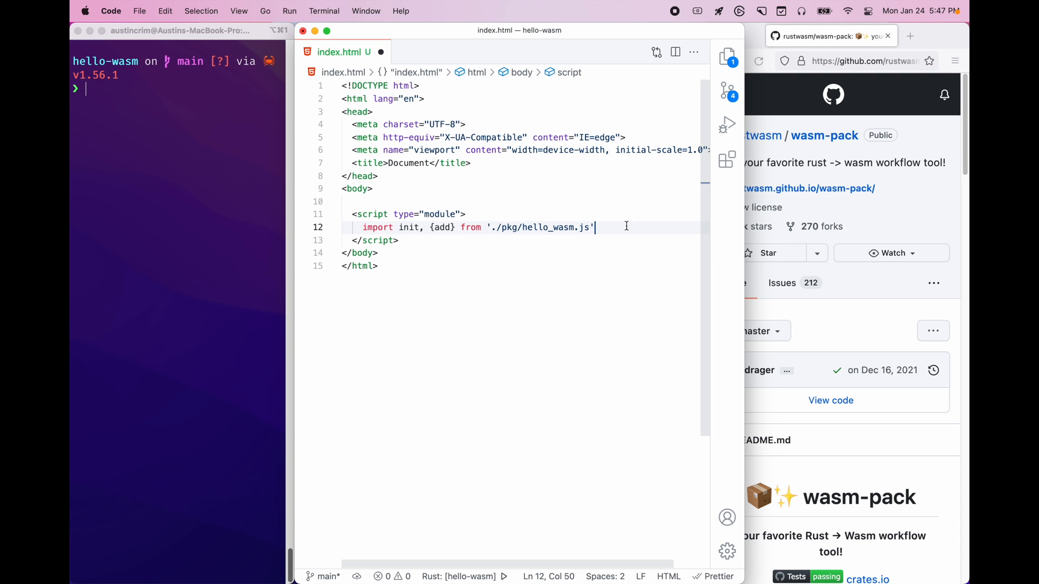
Step: Await init() and log the result of add() to the console
key(enter)
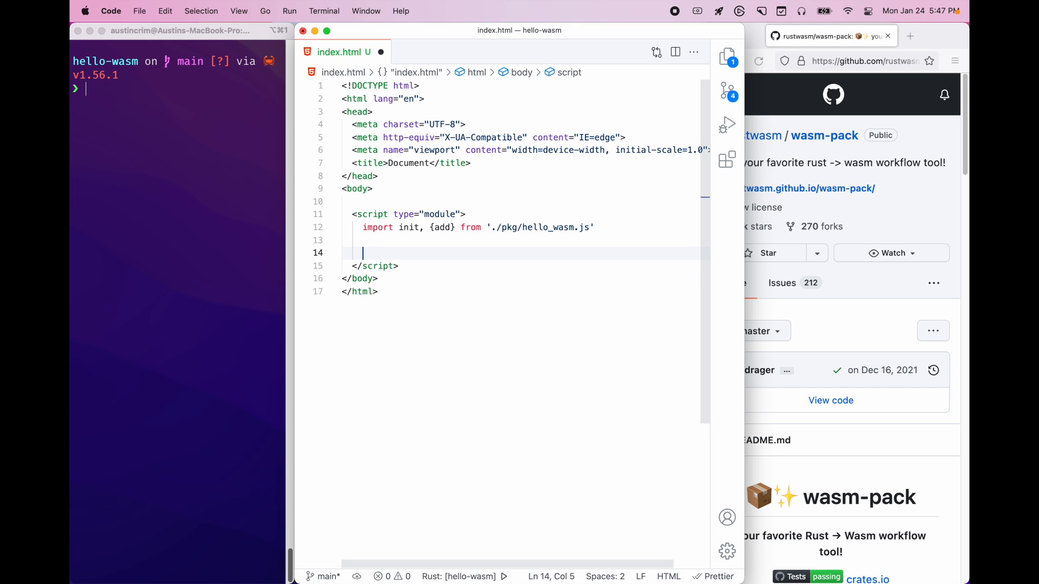
text(await int)
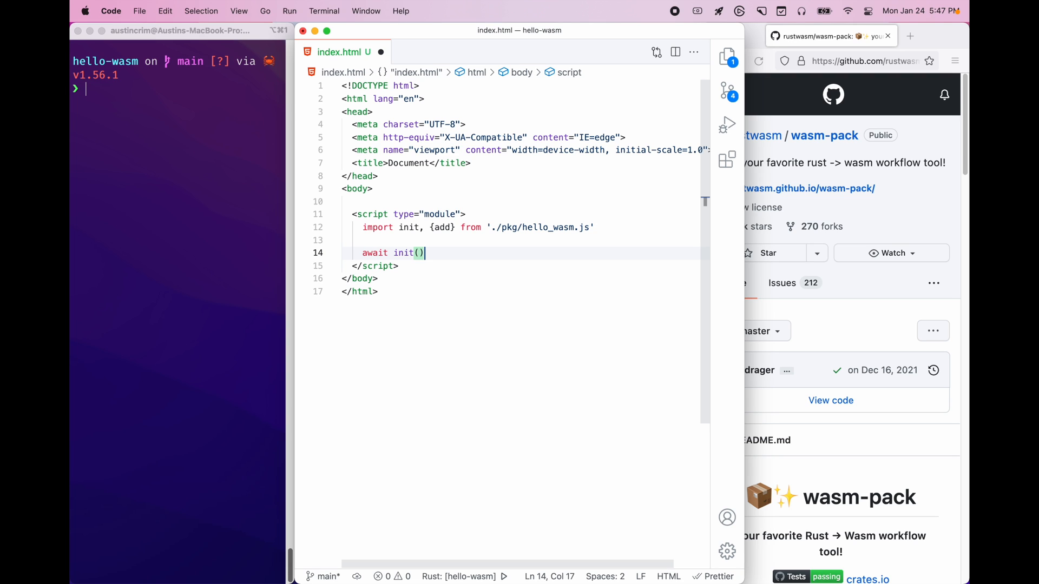
text(console.log();)
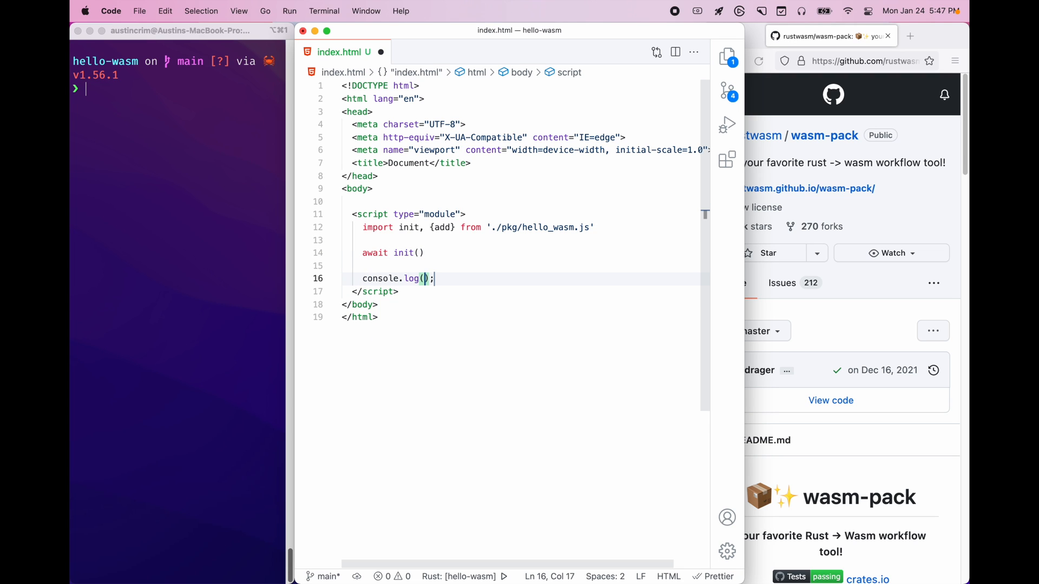
text(add())
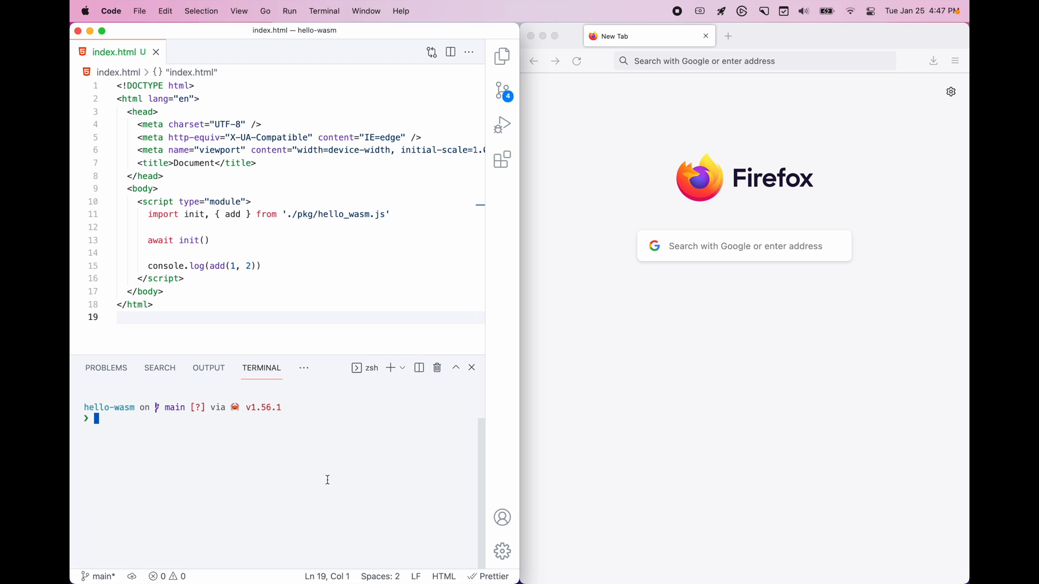
Step: Run python3 -m http.server in the terminal to serve the project on port 8000
text(python3)
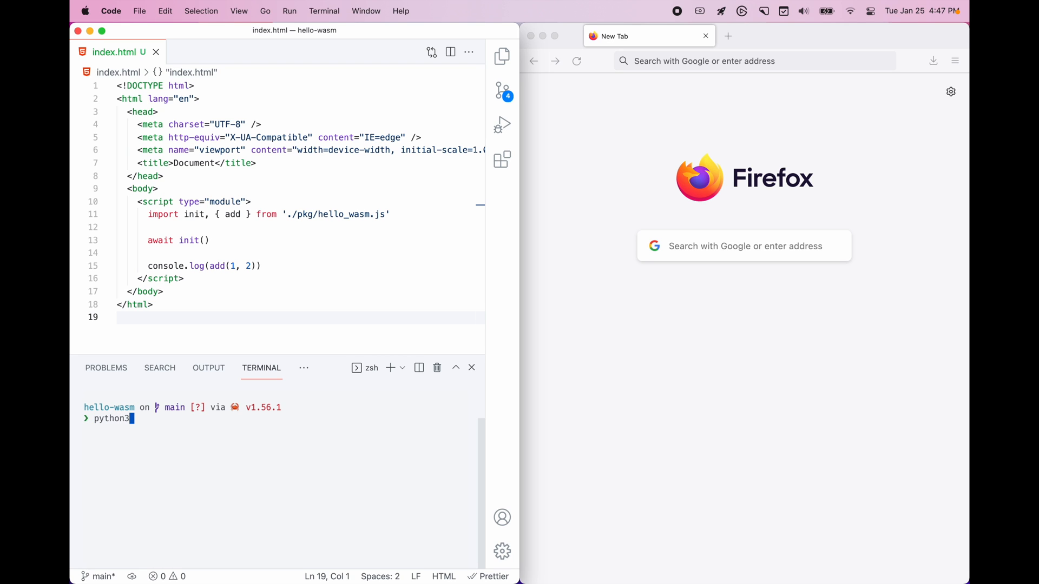
text(-m http)
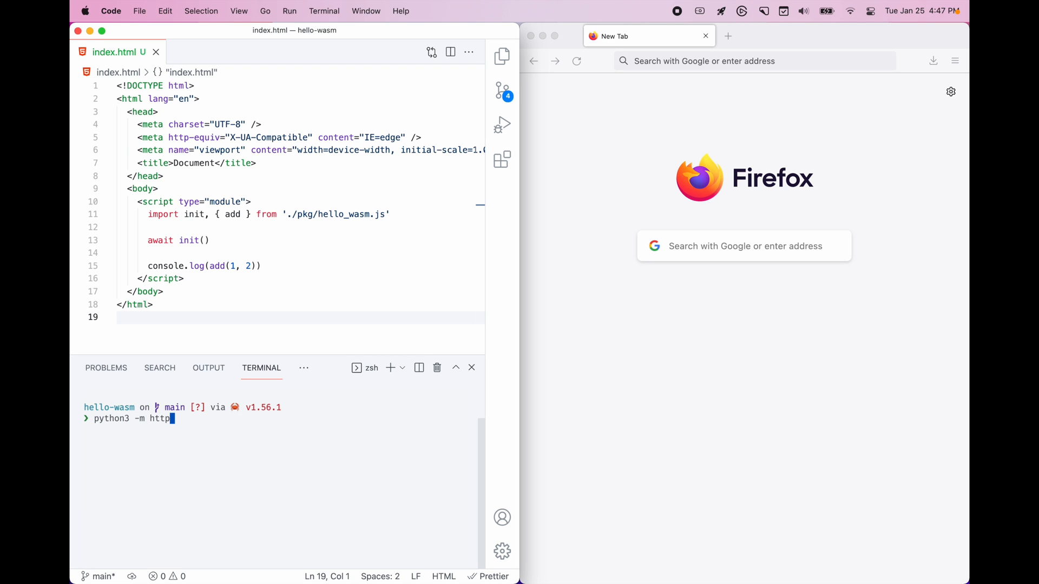
key(Enter)
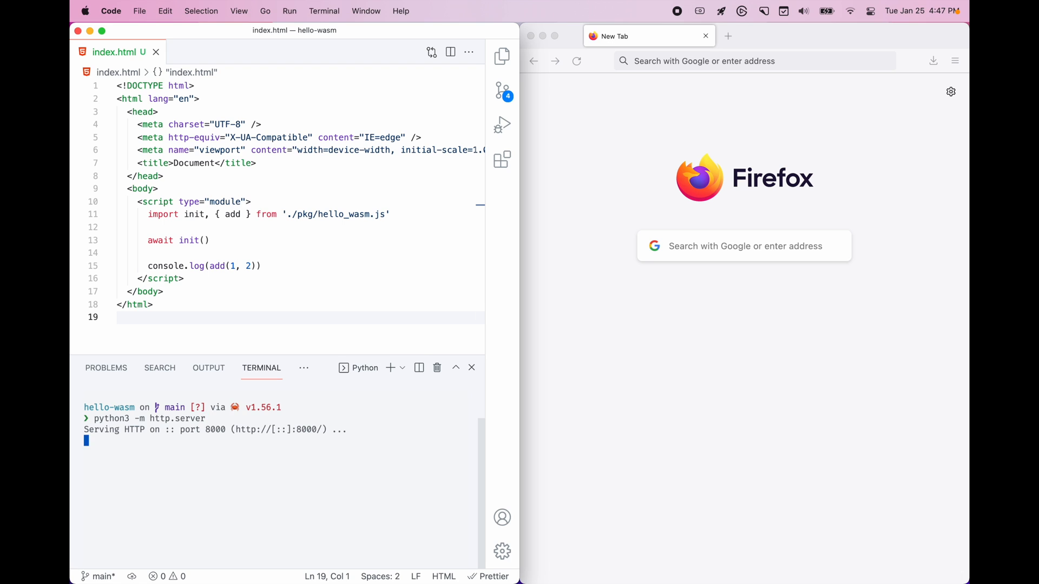
mouse_move(352, 475)
text(localhost:8000)
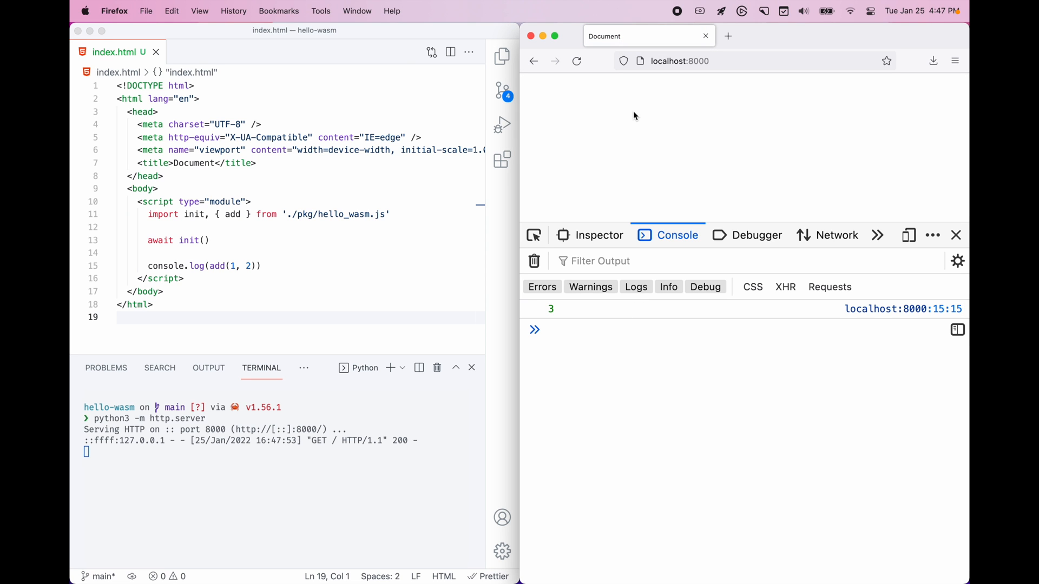
mouse_move(559, 307)
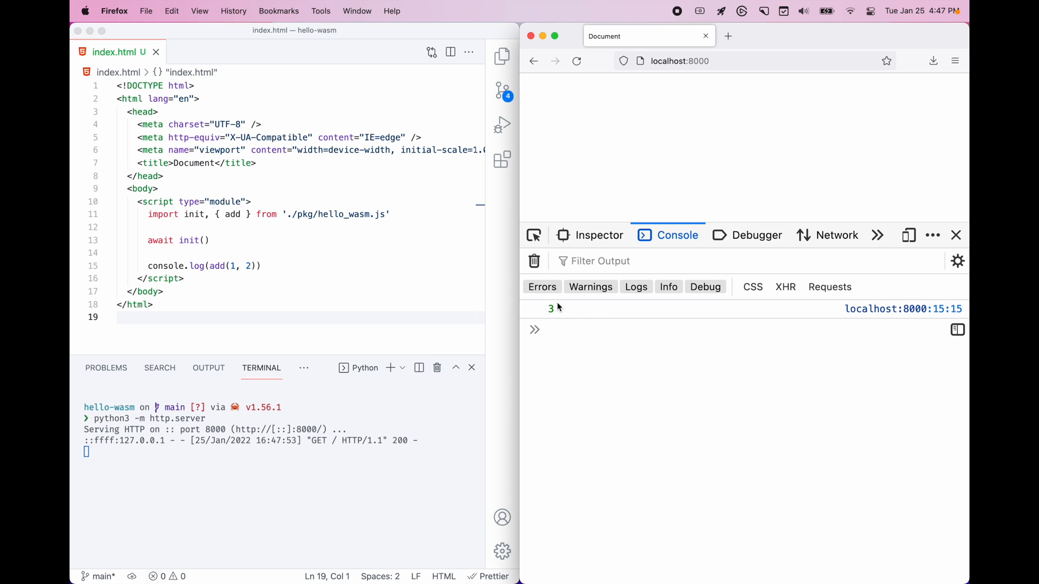
mouse_move(659, 125)
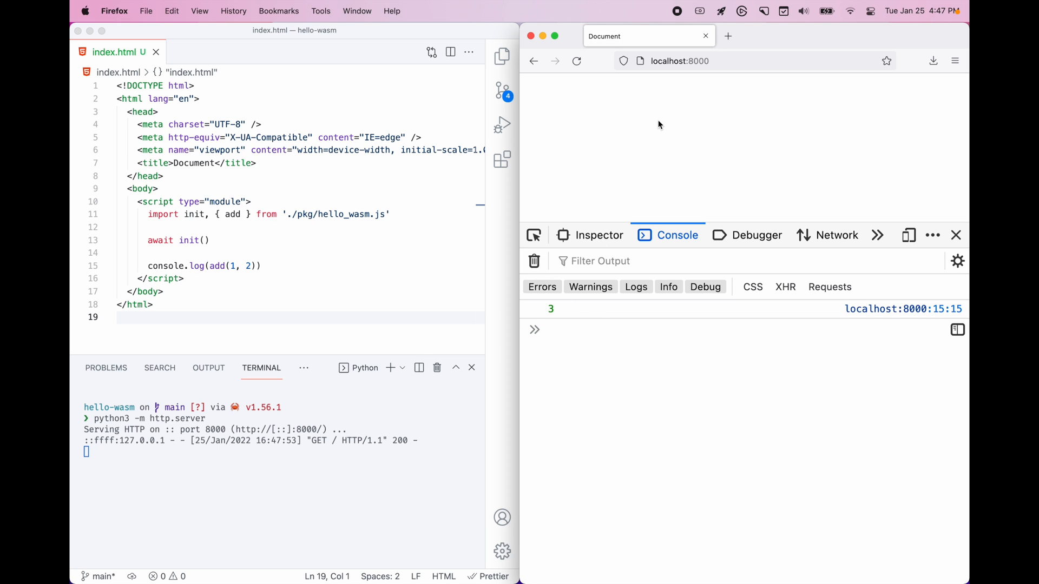